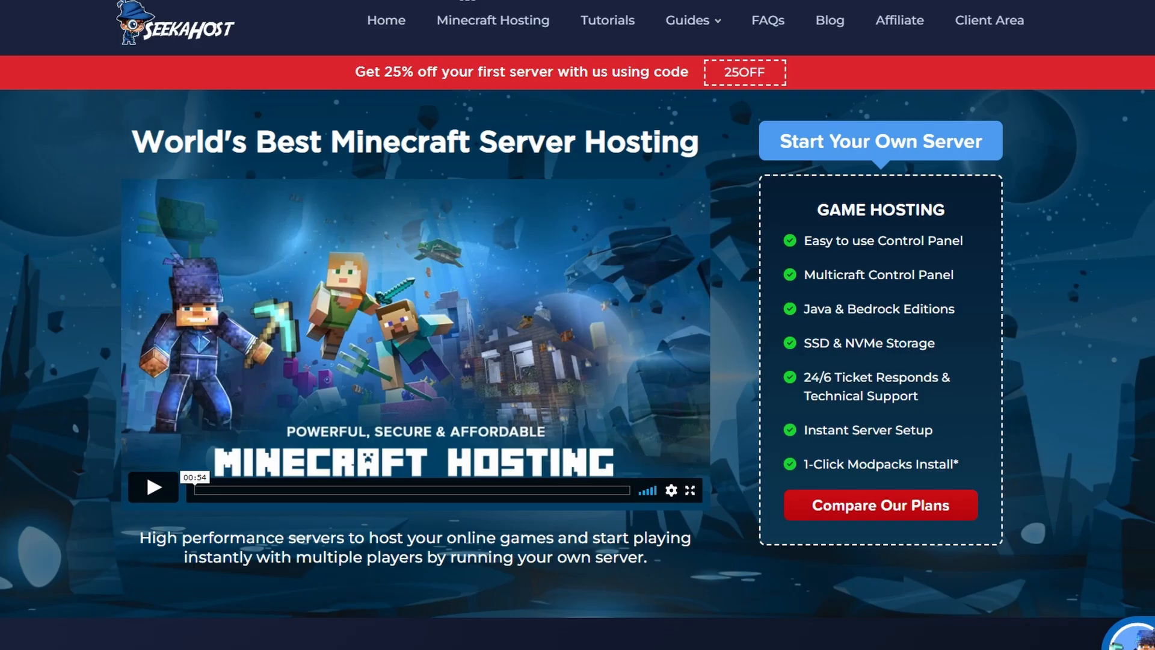
Step: Scroll down the Multicraft server view toward the server controls
scroll("down", 3)
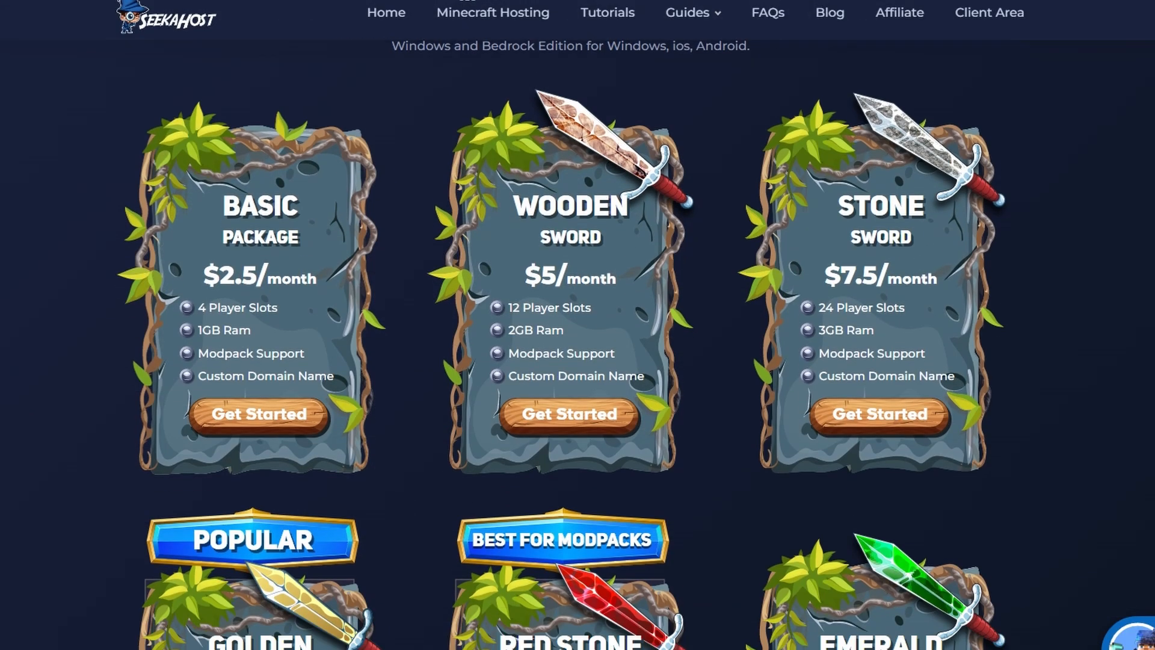
scroll("down", 3)
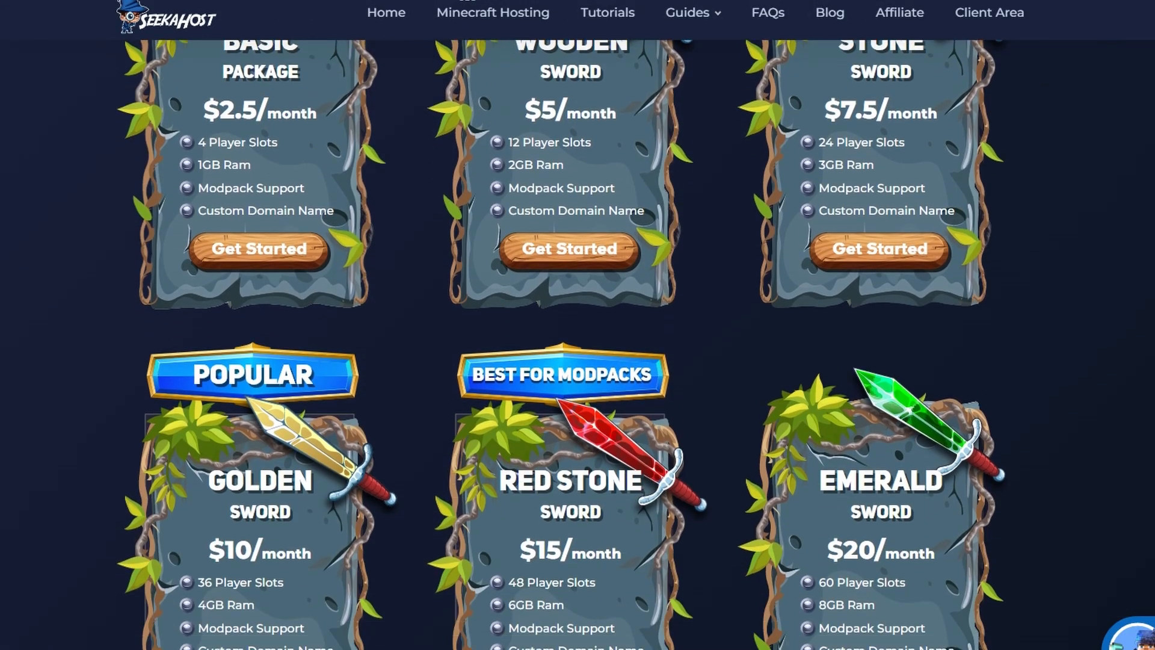
scroll("down", 3)
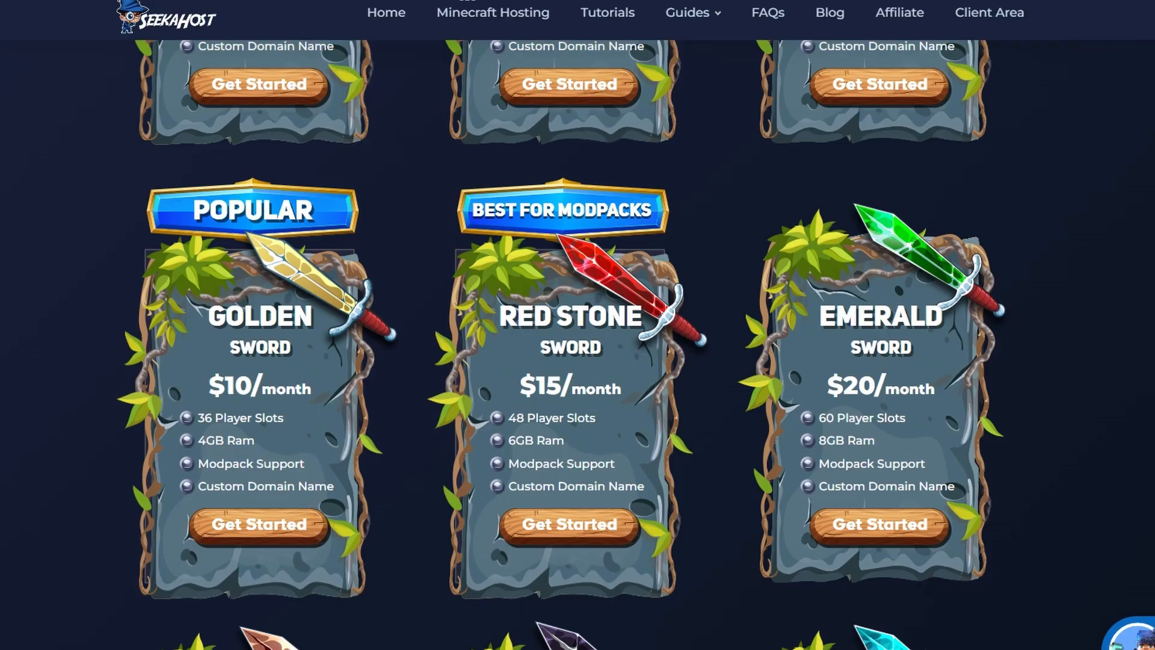
scroll("down", 3)
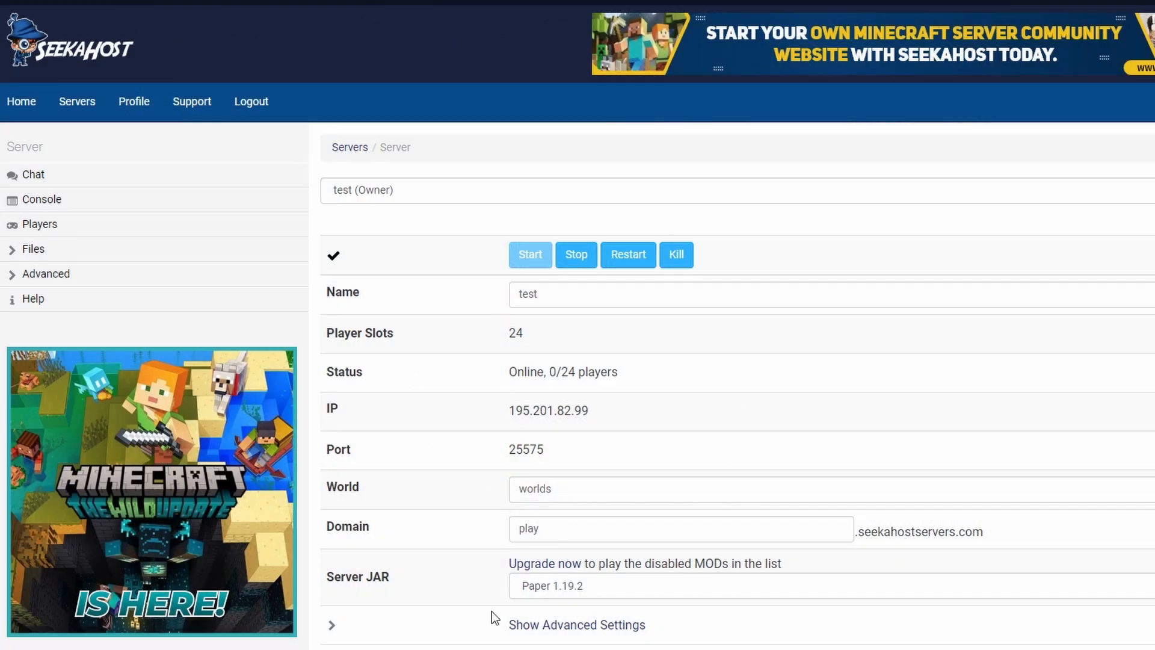
mouse_move(549, 600)
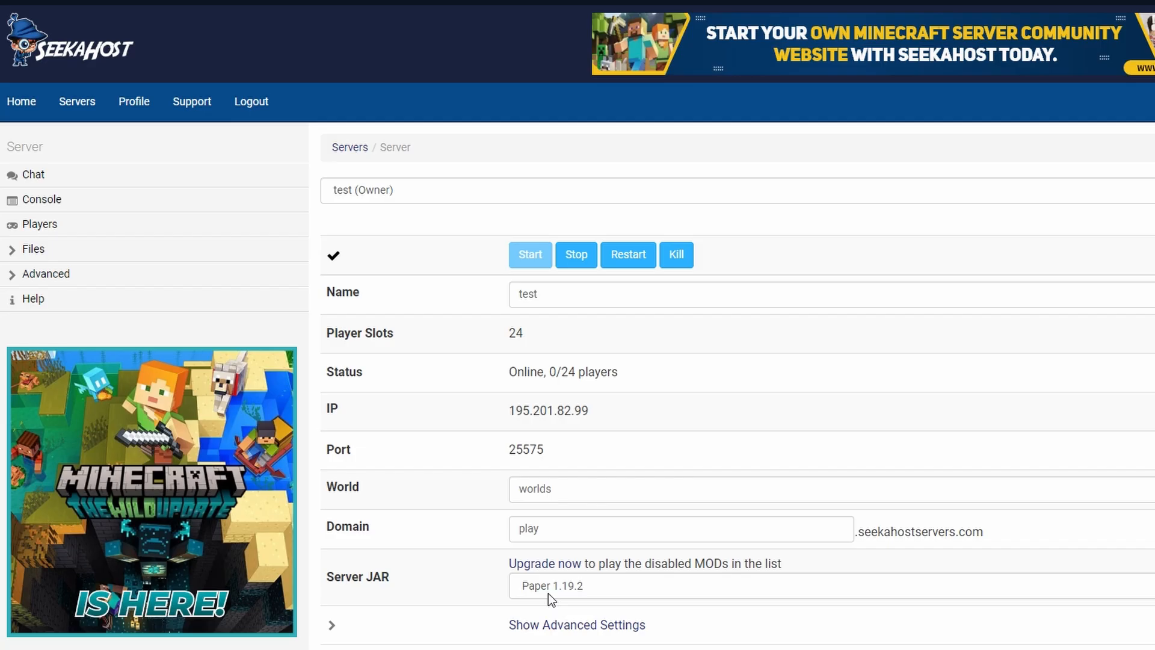
mouse_move(533, 594)
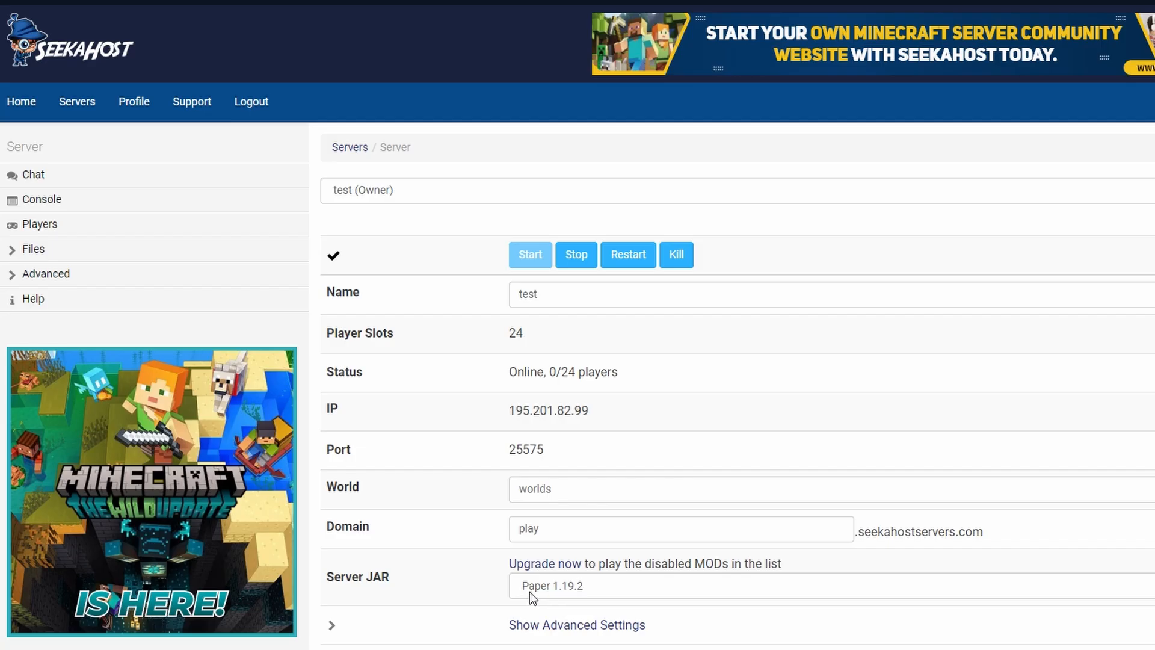
mouse_move(580, 596)
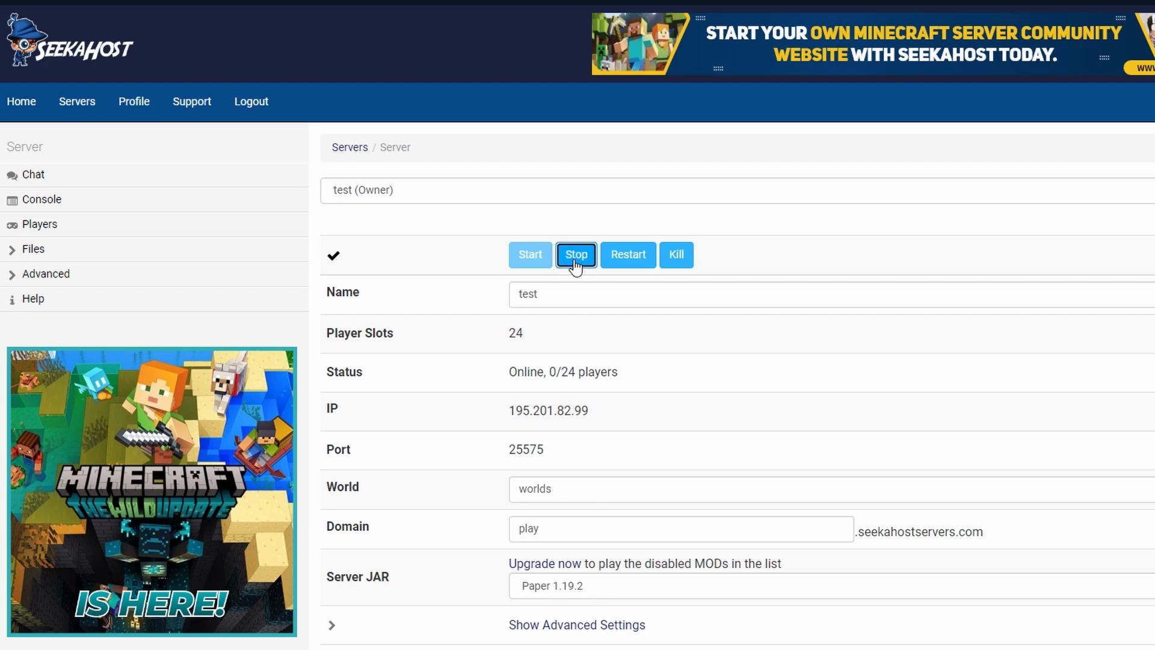
Step: Stop the test server, then download LuckPerms 5.4.46 for Bukkit from luckperms.net
left_click(386, 9)
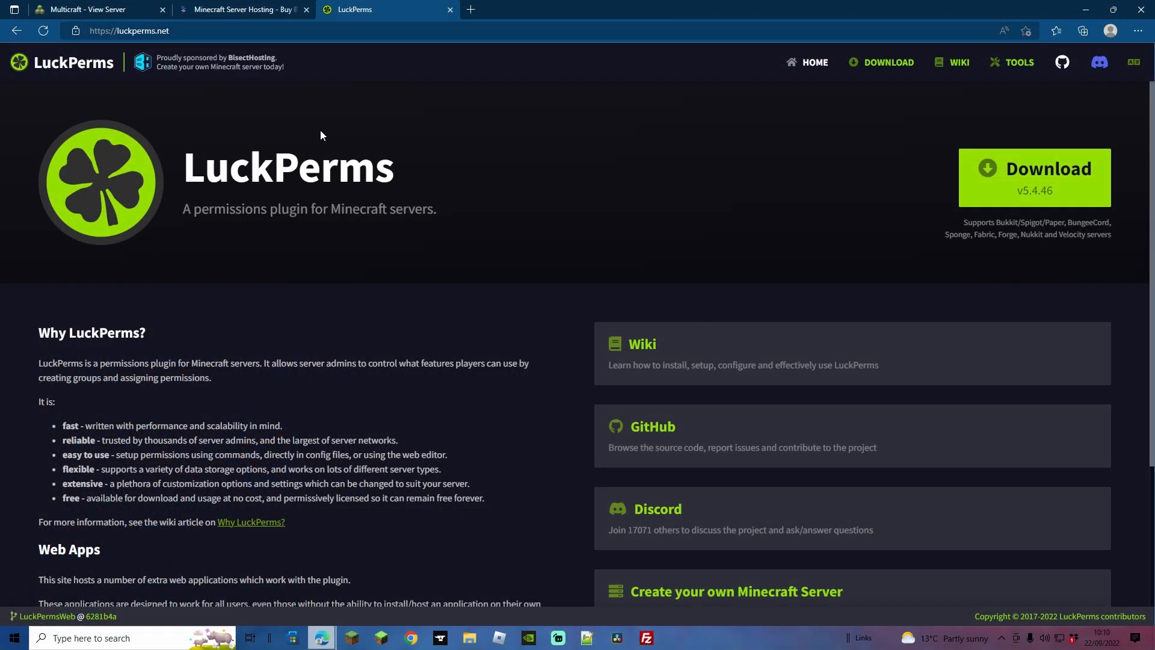
mouse_move(733, 222)
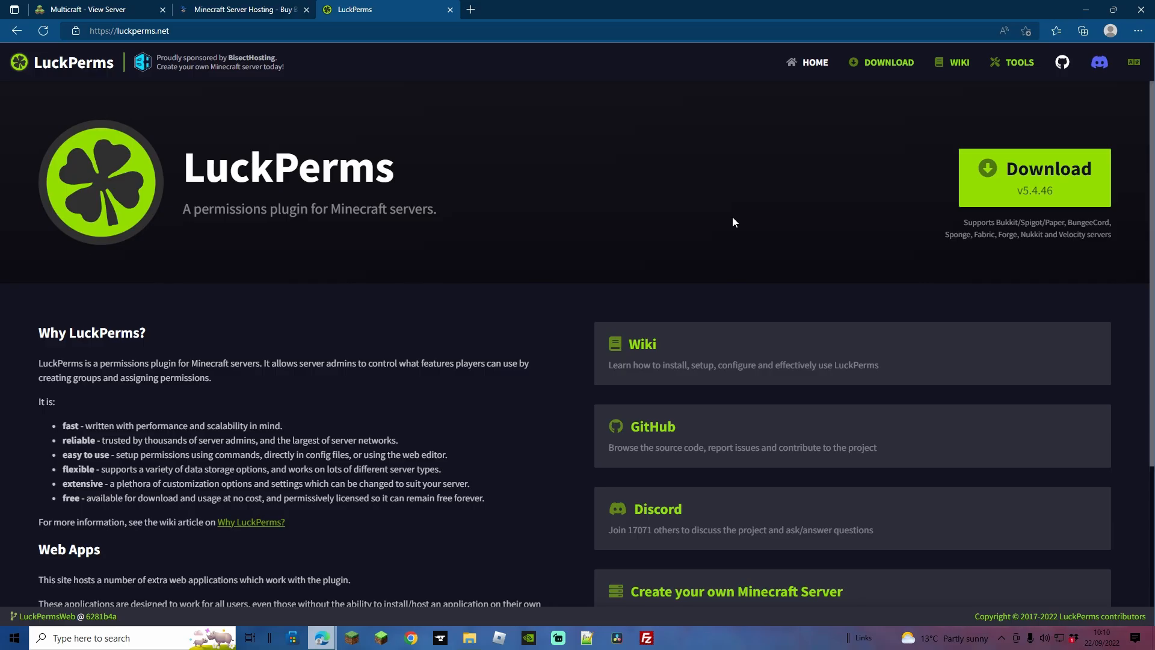
mouse_move(556, 239)
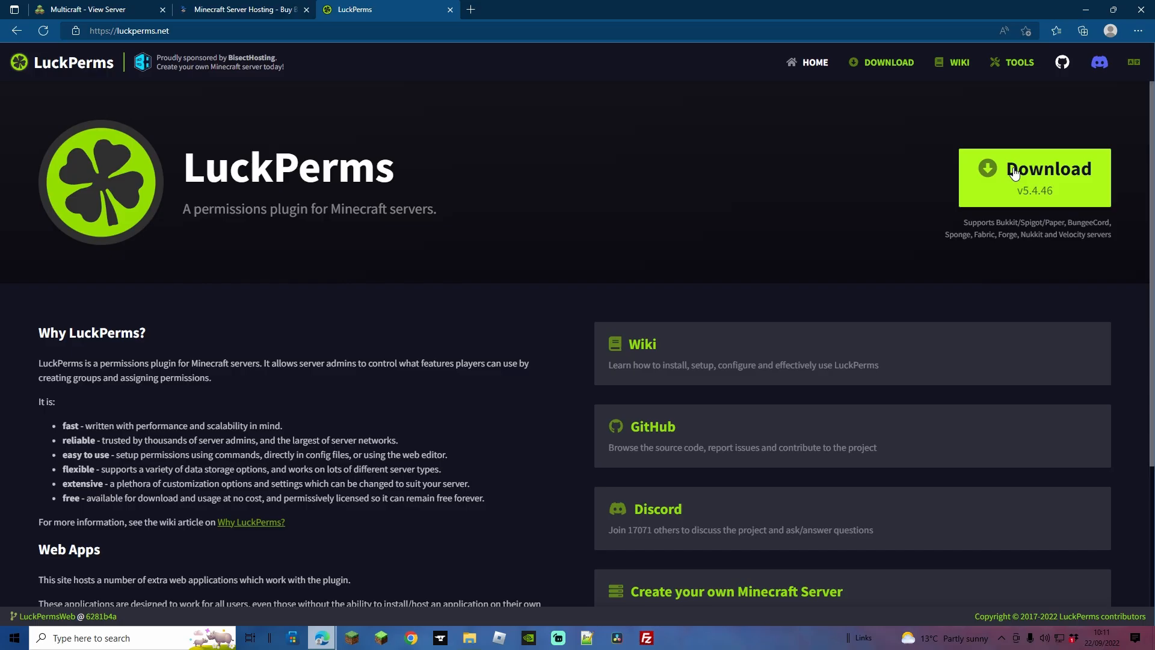
left_click(1034, 177)
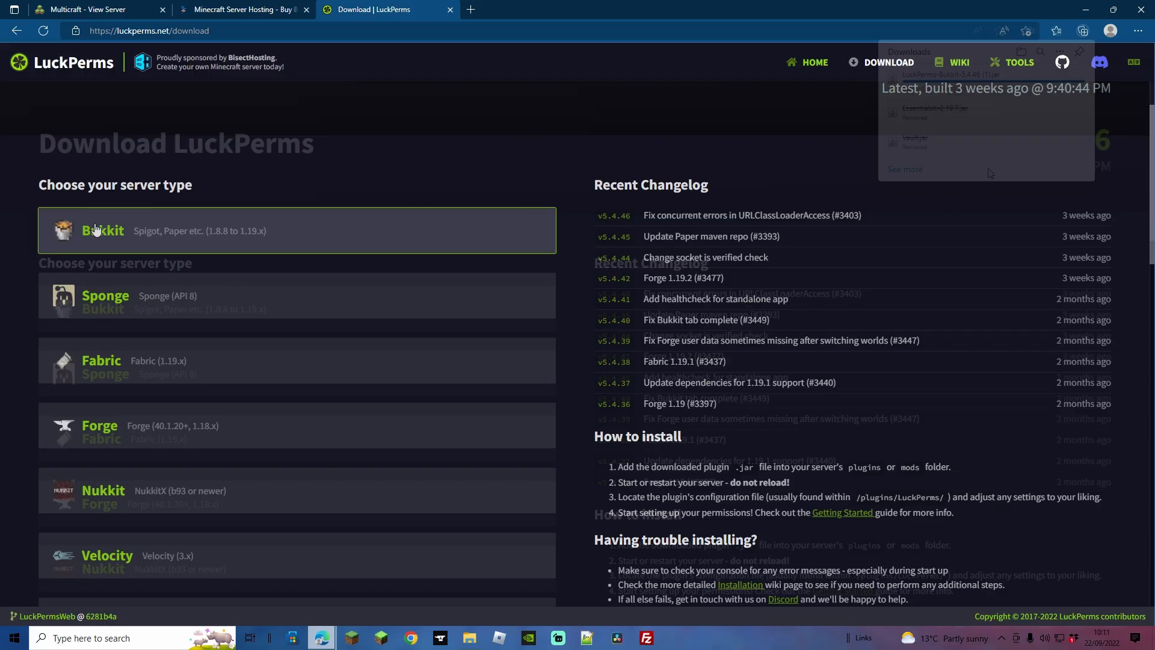
left_click(88, 10)
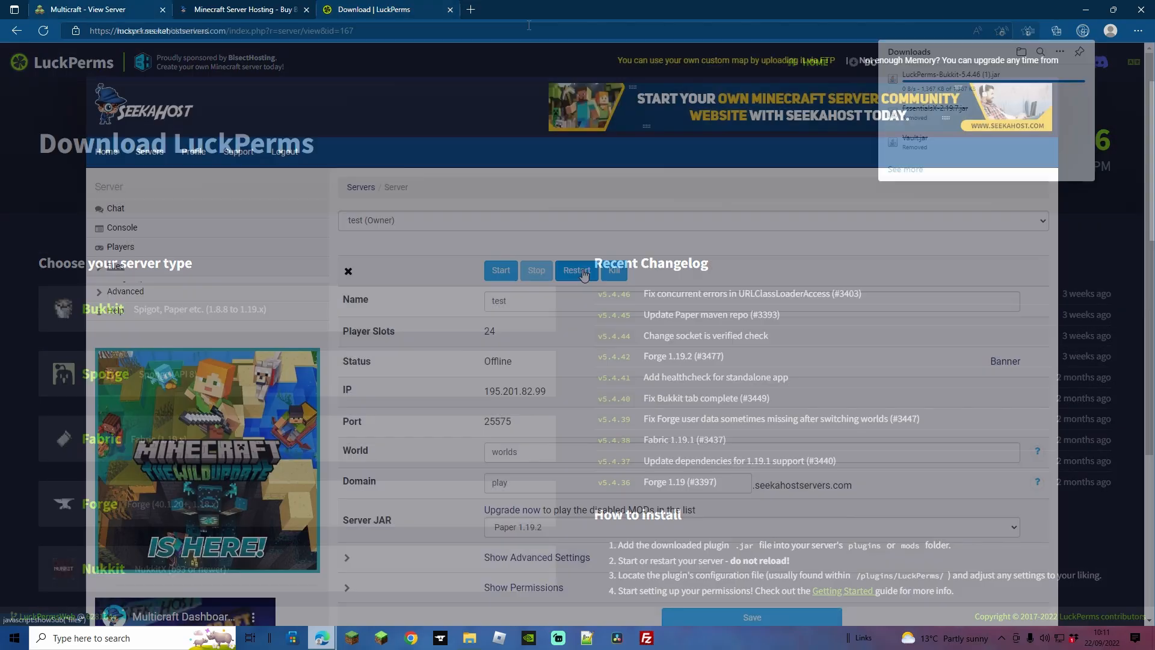
Step: Return to the Multicraft panel and expand the Files section for the offline server
left_click(114, 265)
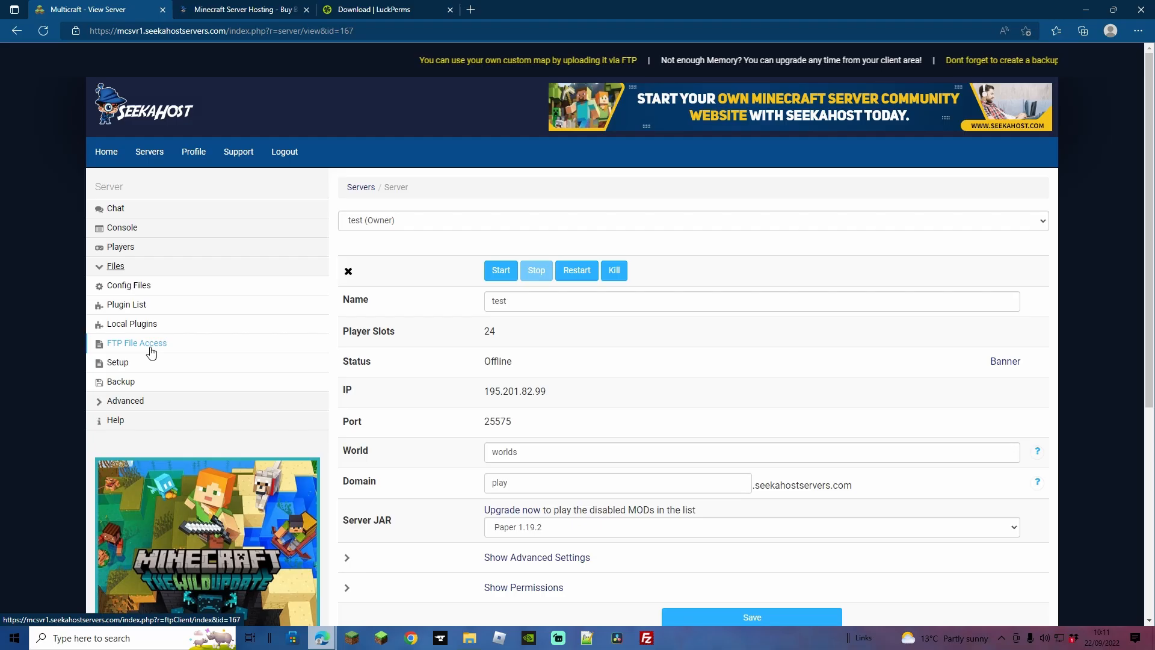
mouse_move(652, 277)
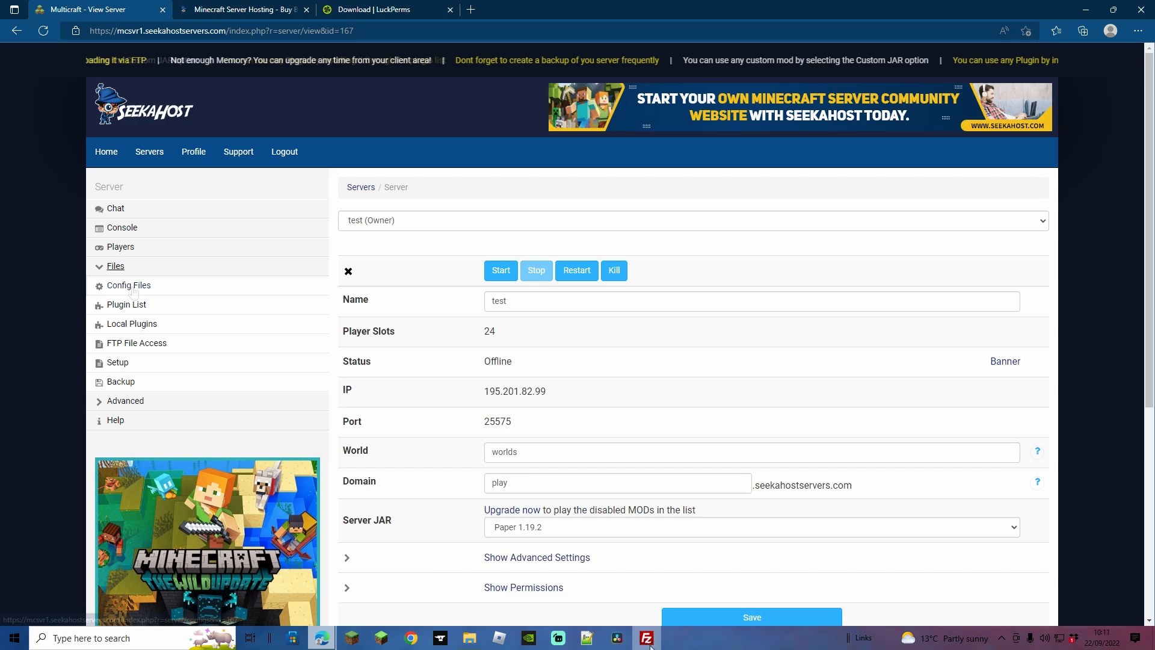
mouse_move(127, 305)
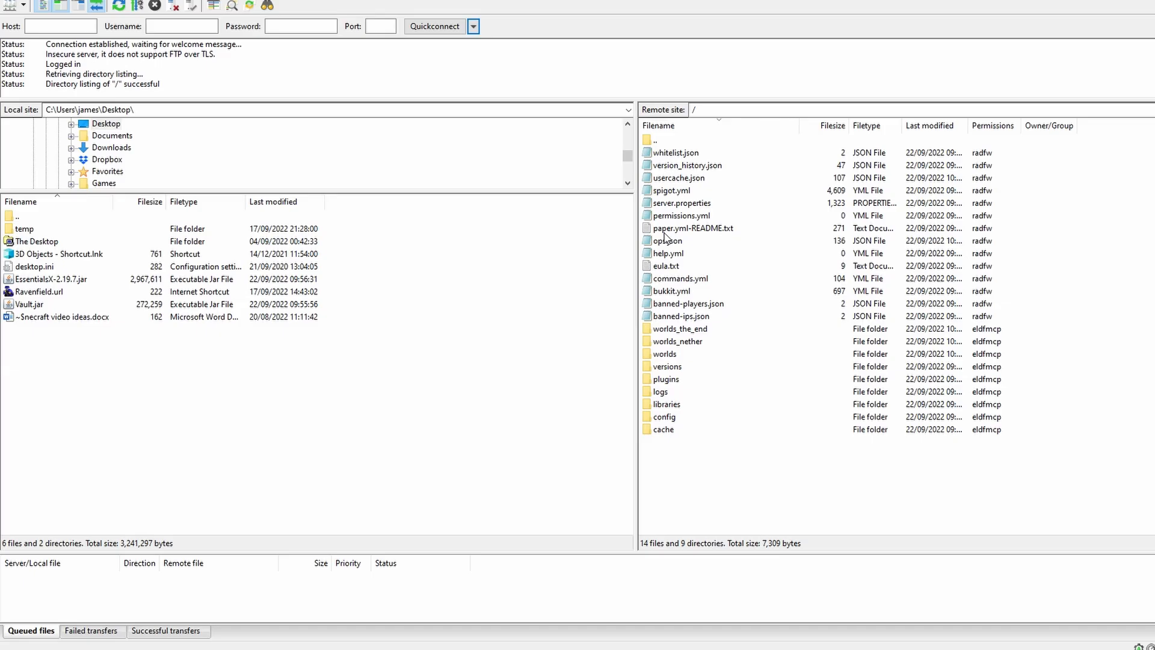
Step: Enter the remote plugins folder and browse the local Desktop holding the LuckPerms jar
key("ctrl+a")
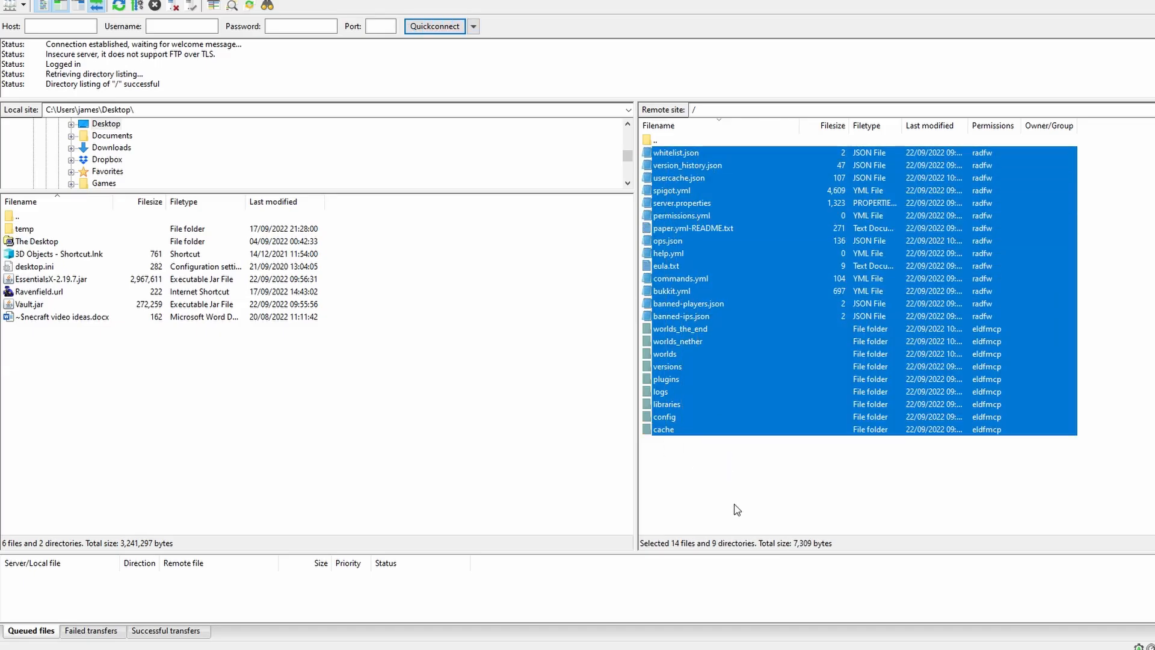
double_click(665, 378)
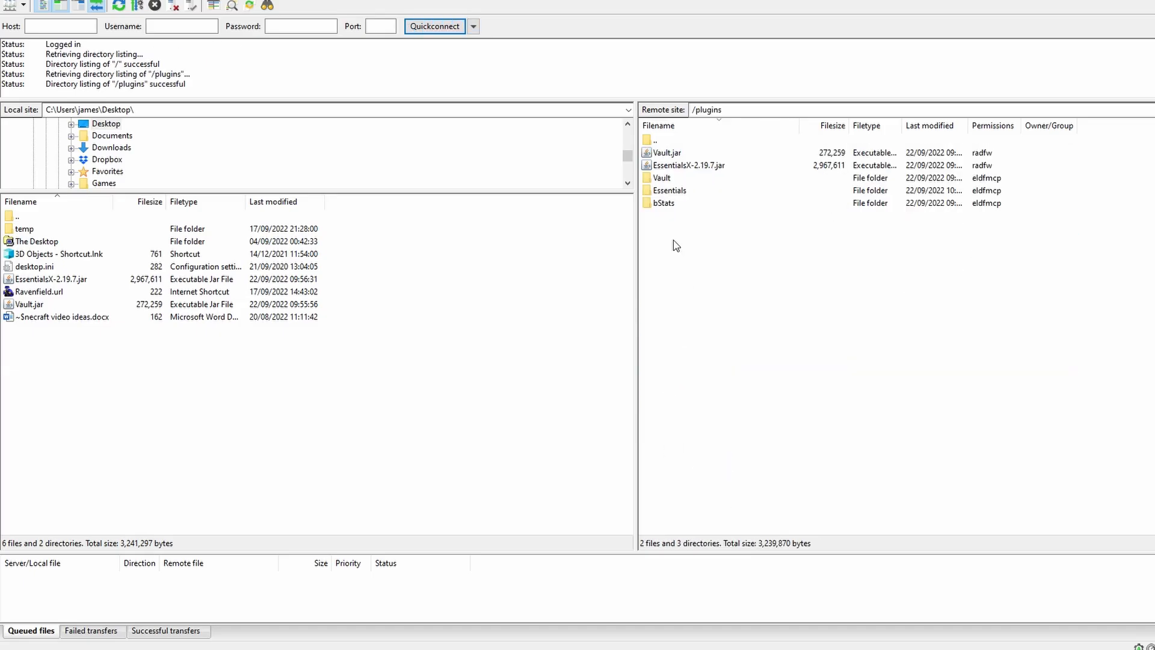
left_click(112, 146)
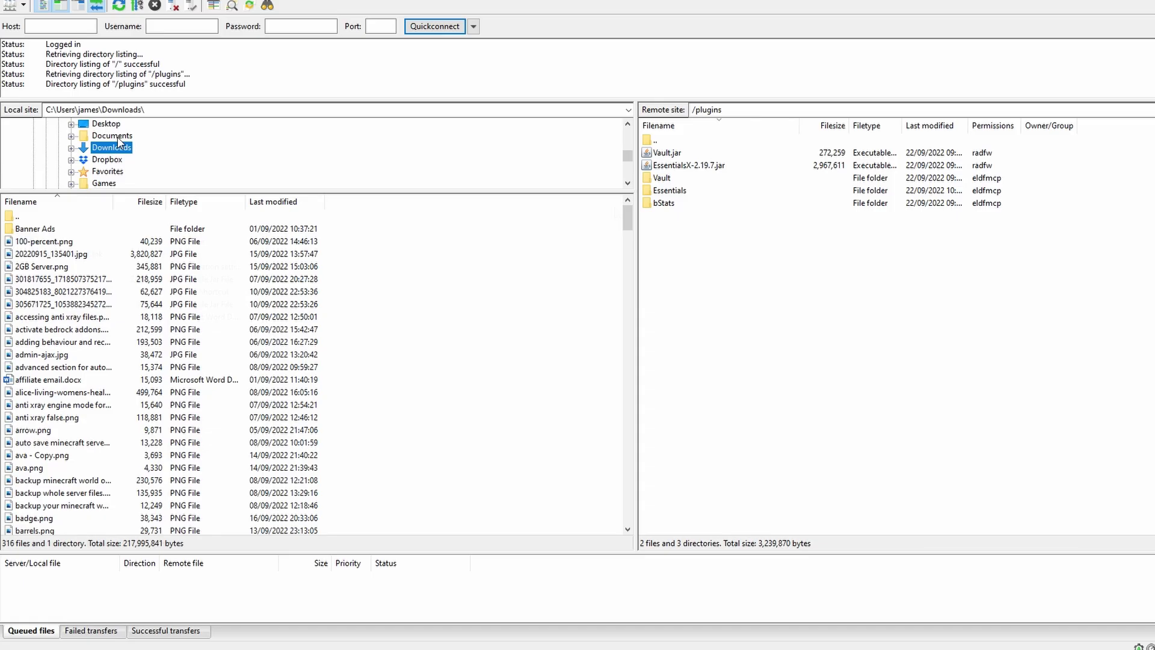
left_click(106, 123)
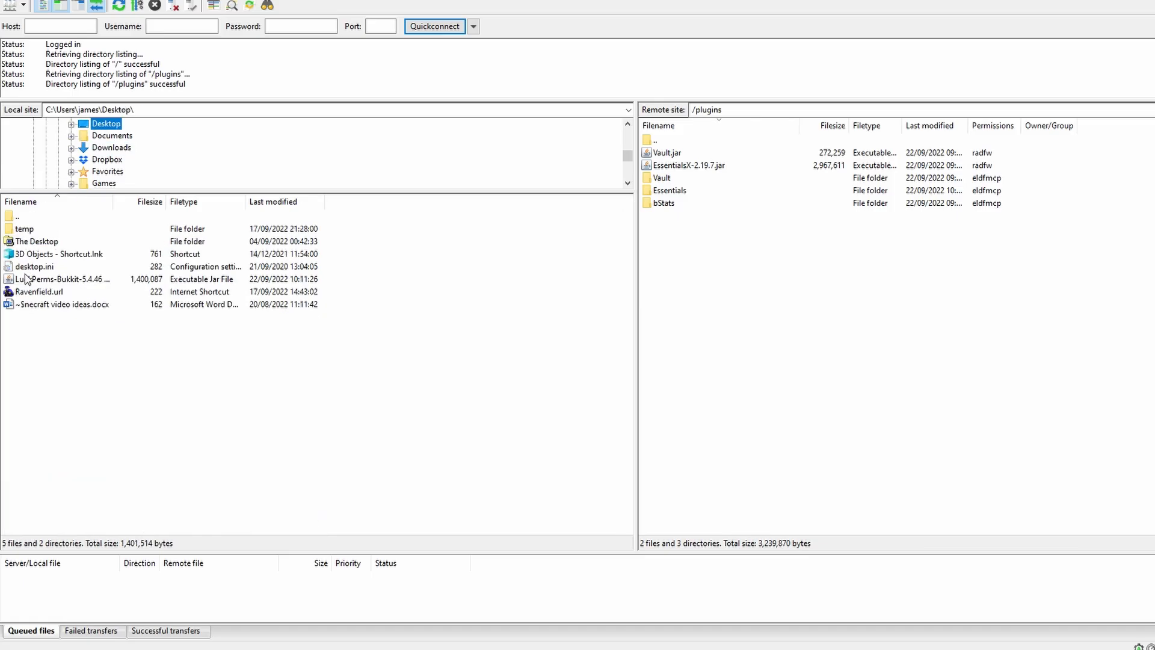
mouse_move(65, 278)
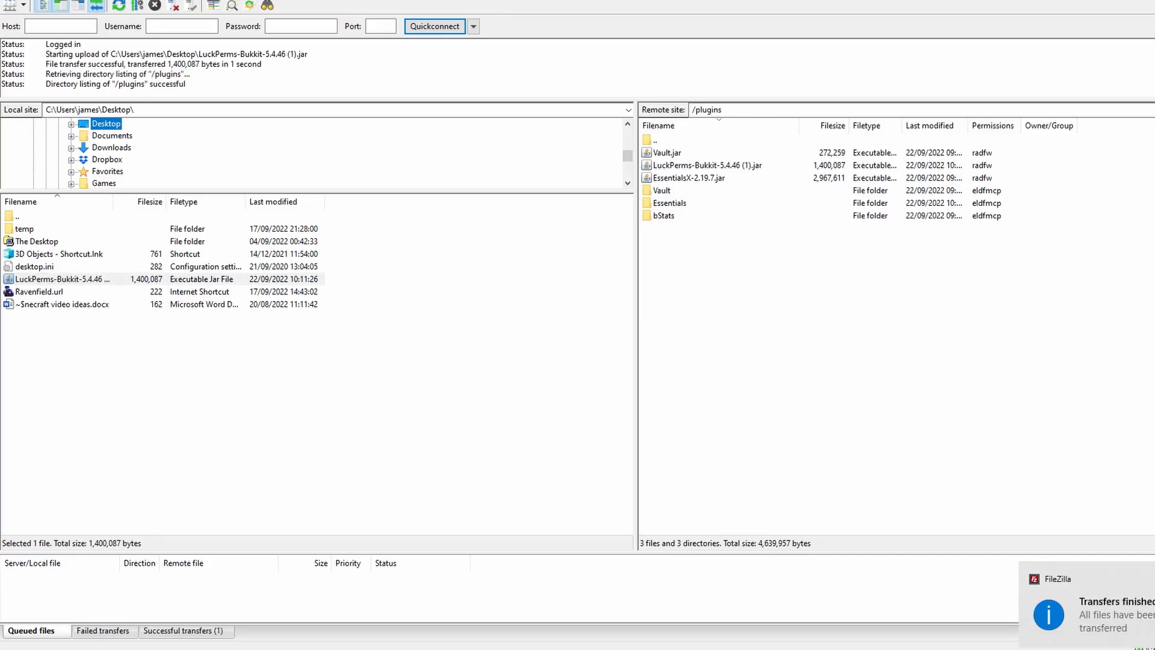
mouse_move(1066, 264)
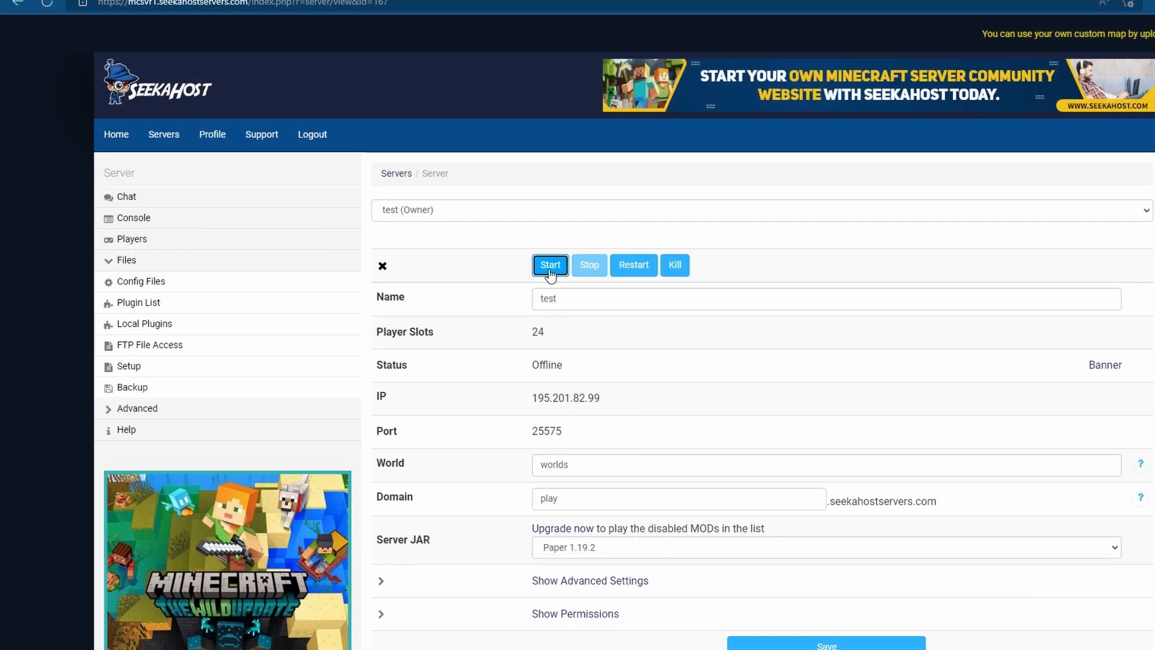
Step: Start the test server with the LuckPerms jar in its plugins folder
left_click(550, 264)
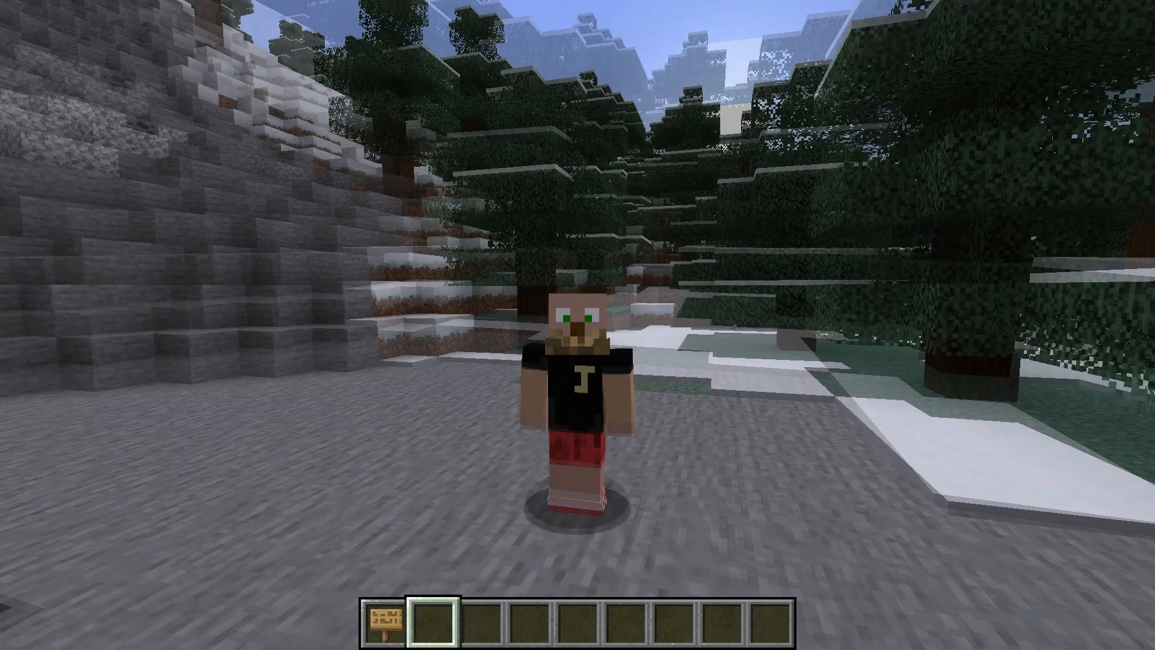
Step: Run /lp editor in chat to get a LuckPerms web editor link
key("t")
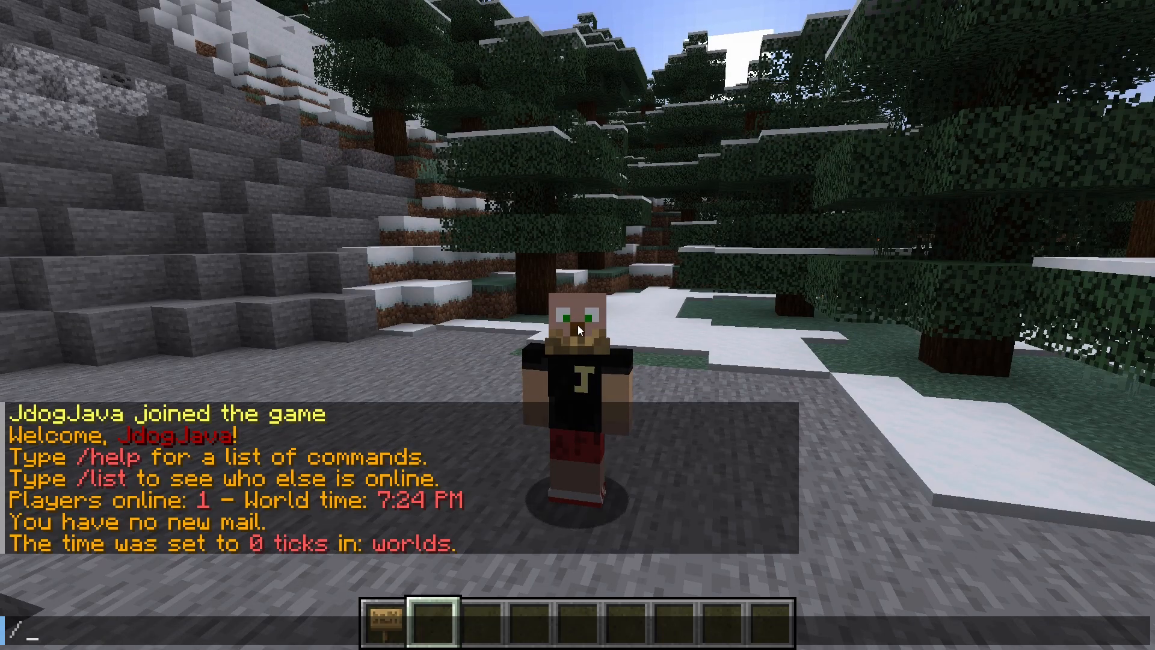
type("/lp editor")
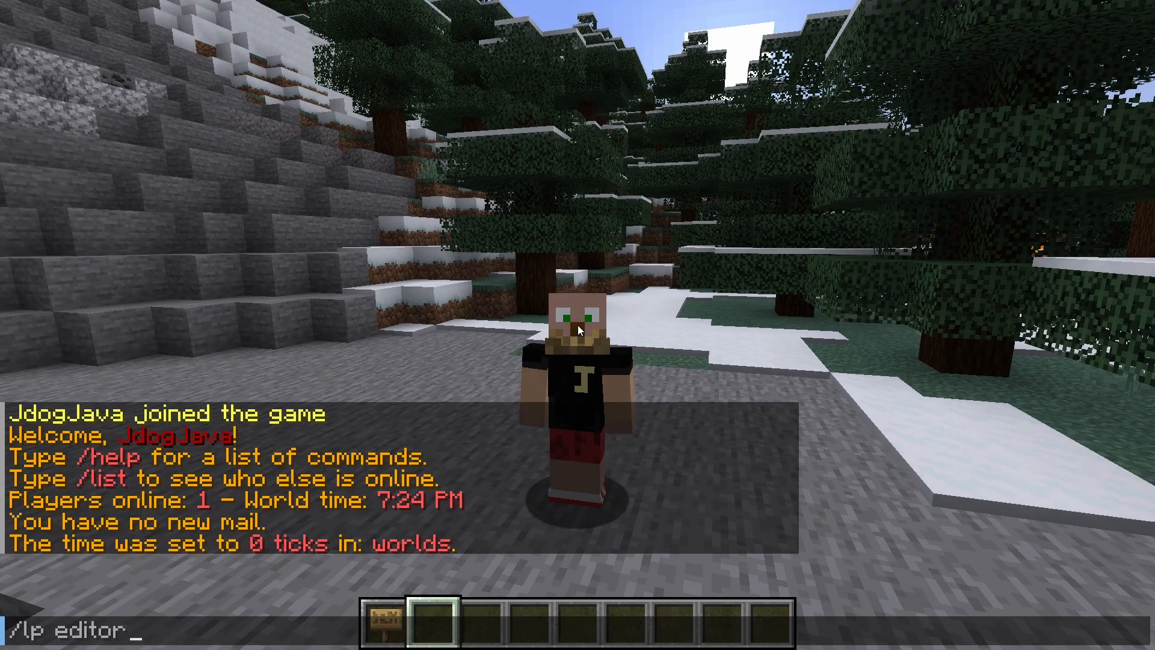
key("Return")
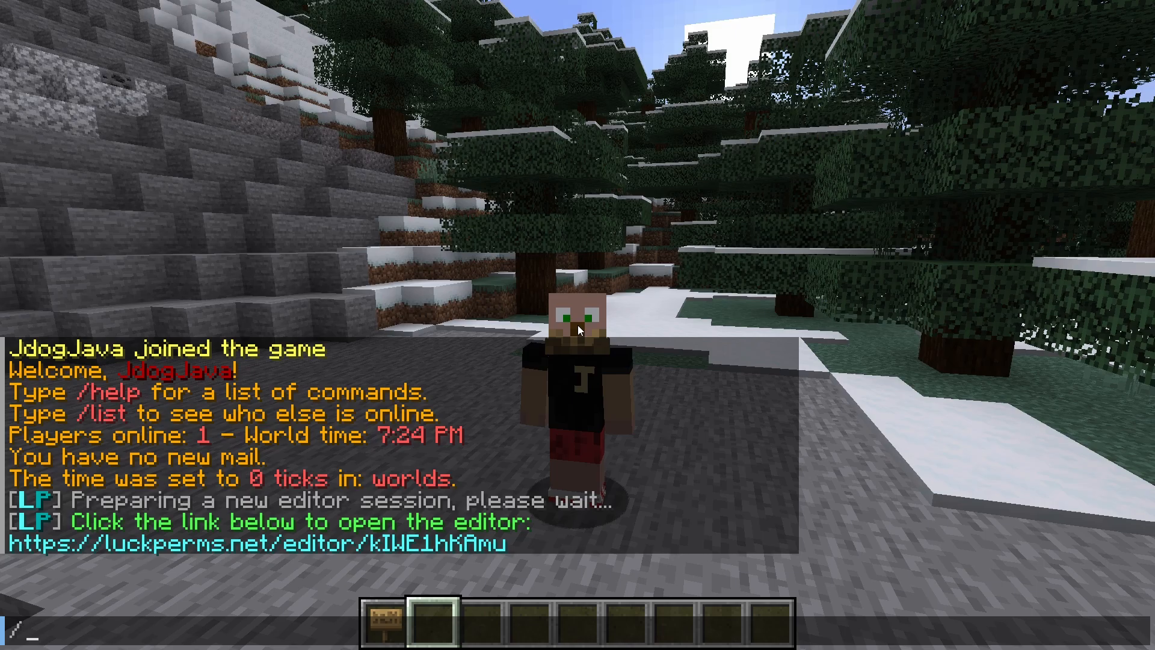
mouse_move(409, 548)
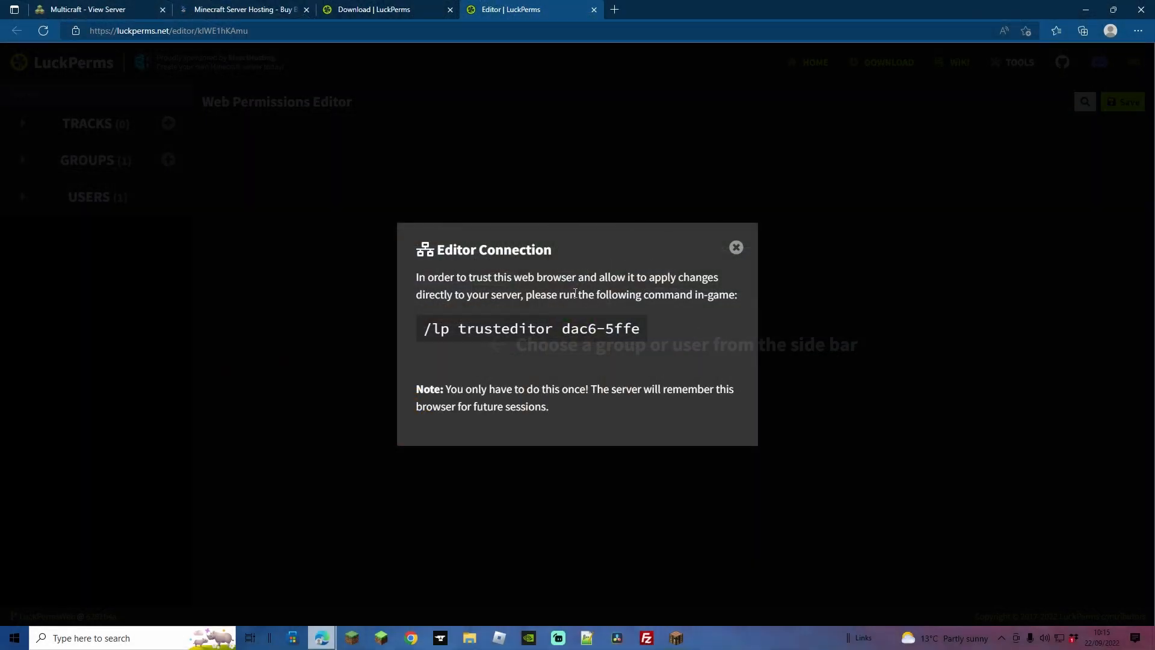
mouse_move(549, 335)
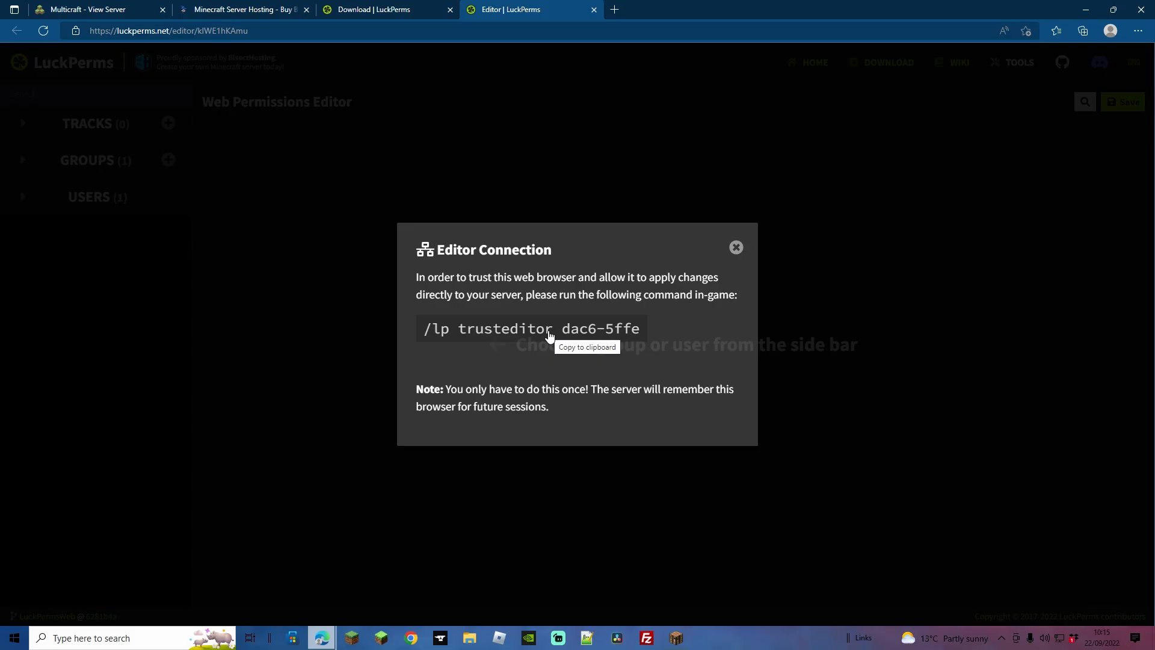
mouse_move(509, 340)
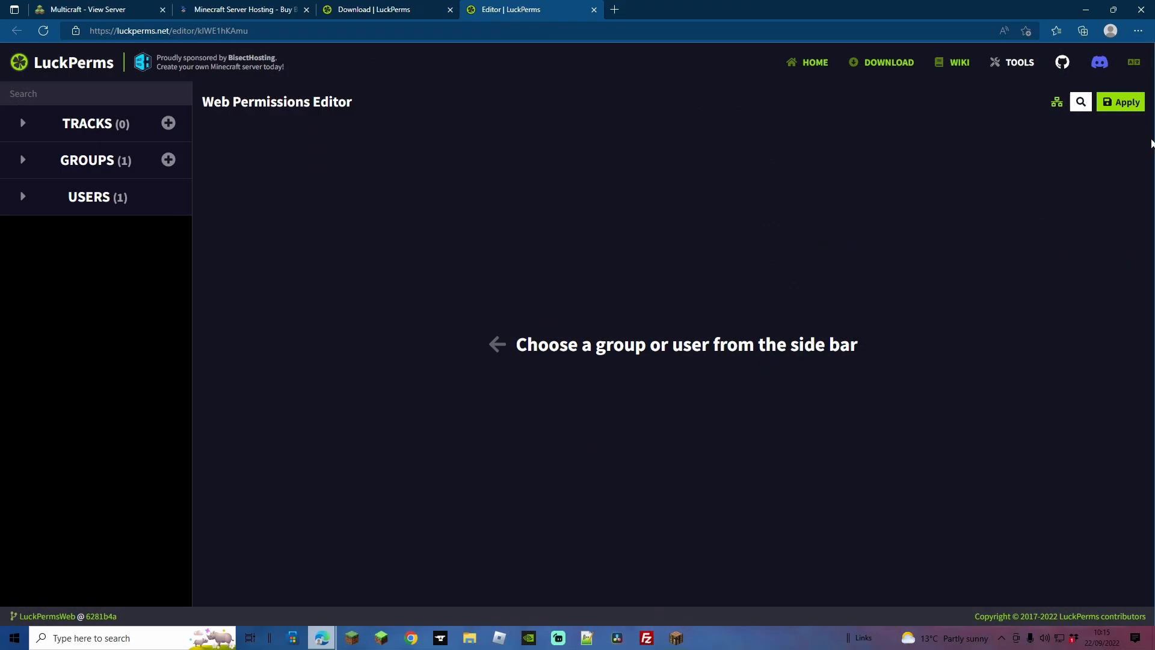
mouse_move(270, 141)
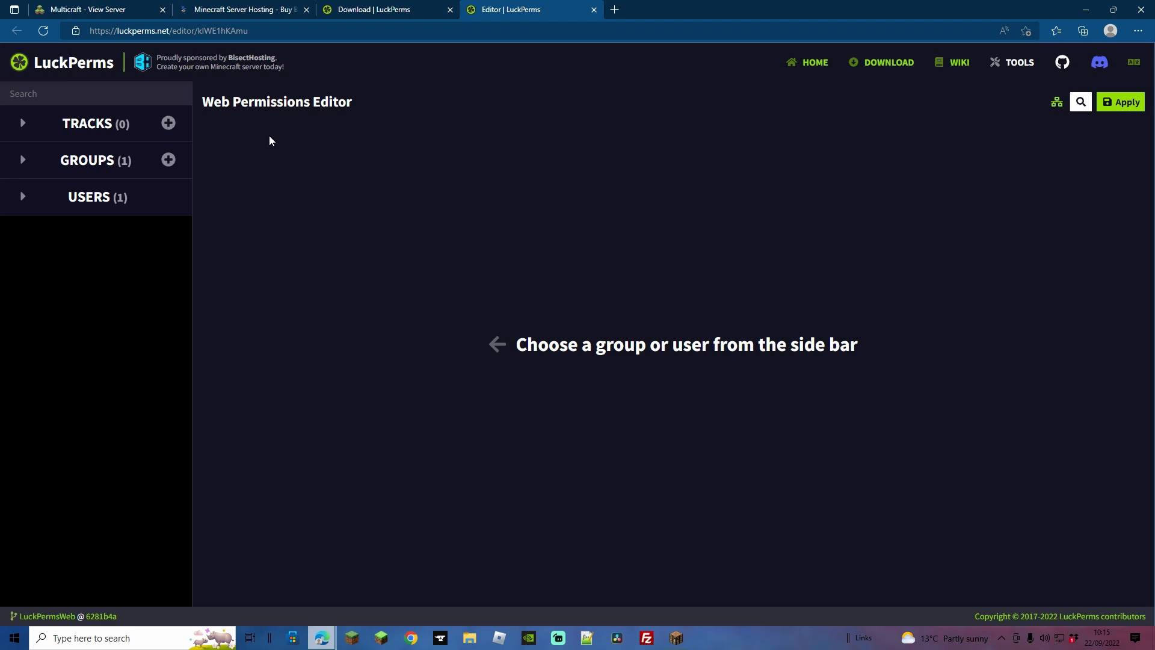
mouse_move(81, 155)
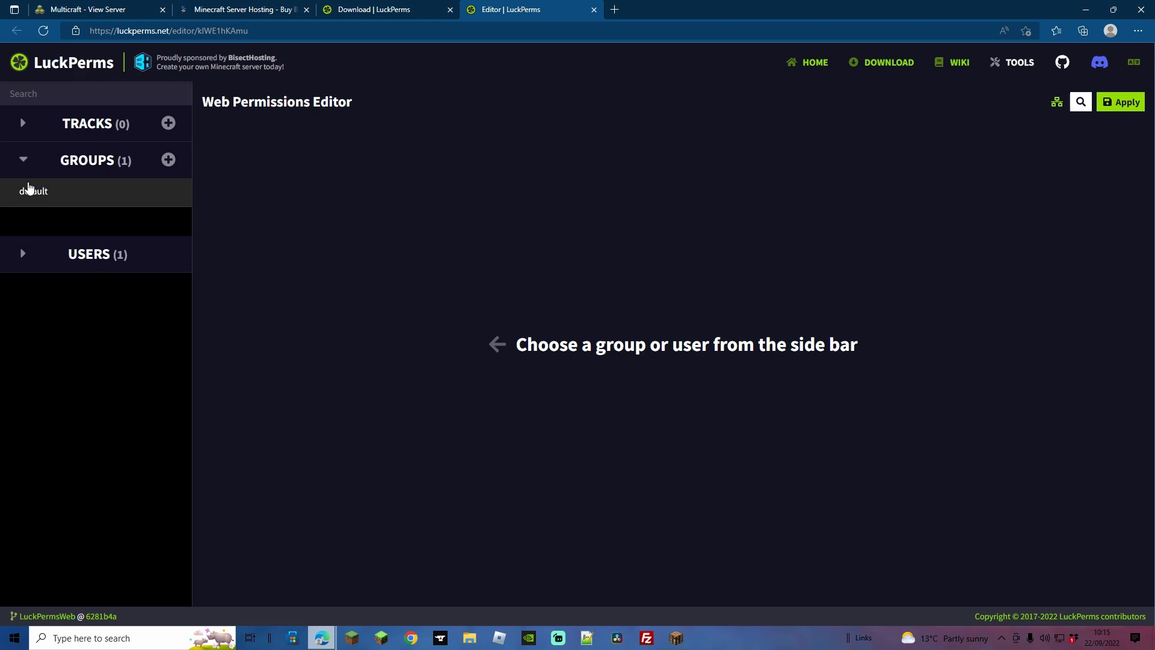
mouse_move(34, 191)
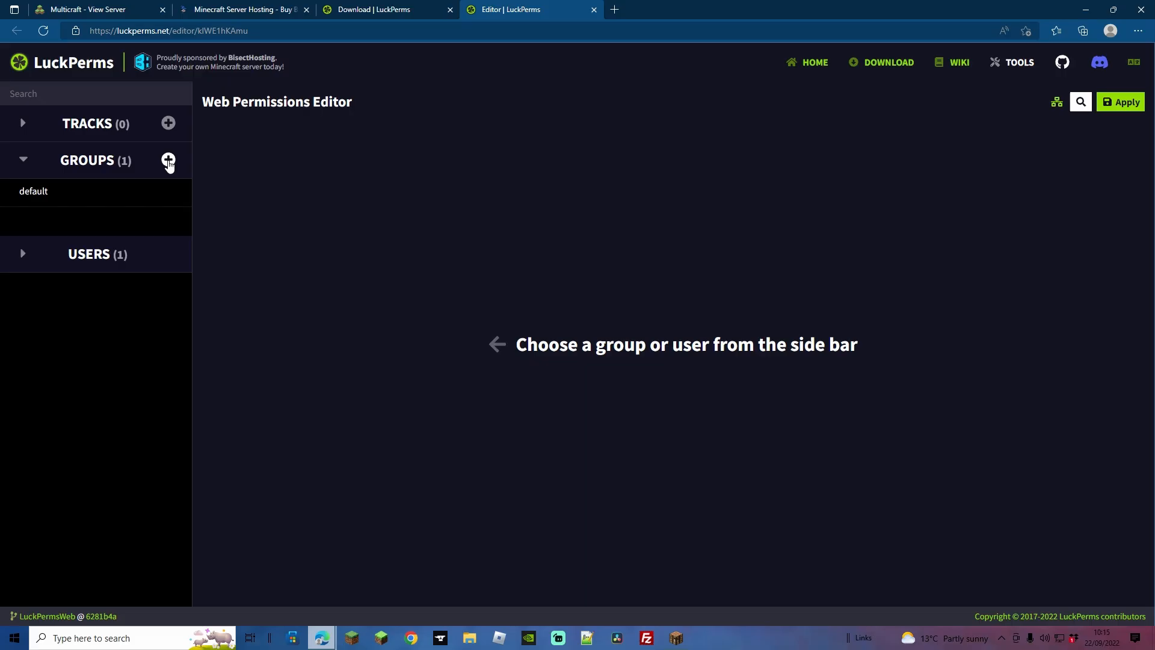
Step: Select the default group, showing zero permission nodes
left_click(168, 160)
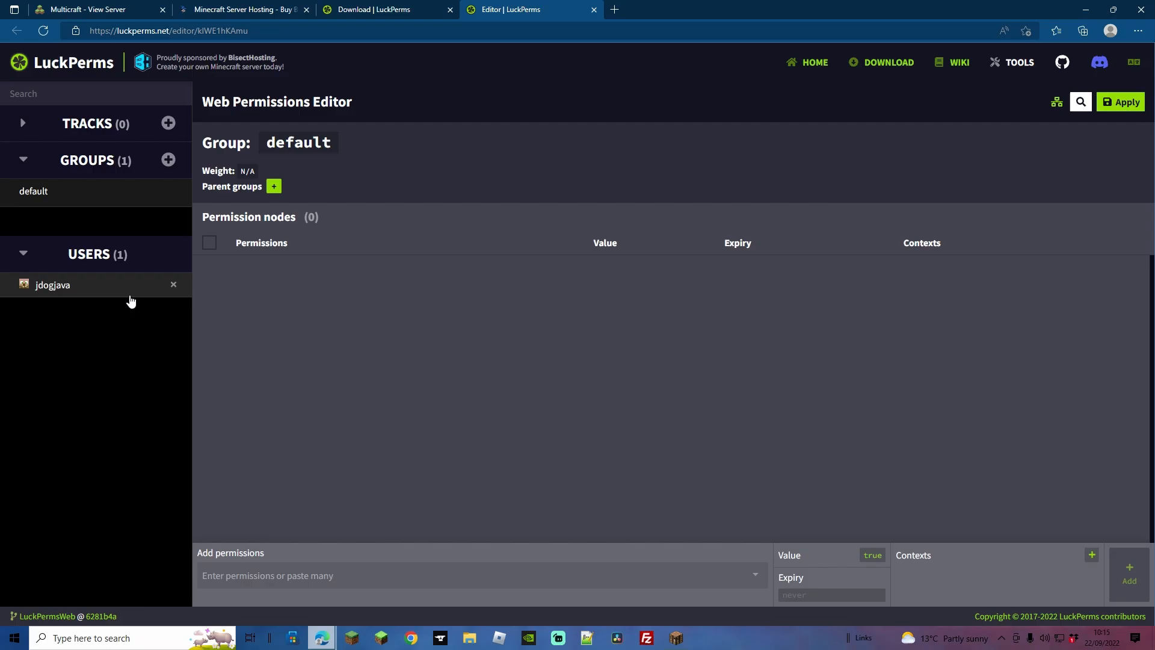
Step: Enter 'pay' in the Add permissions field to stage essentials.pay for the default group
left_click(21, 253)
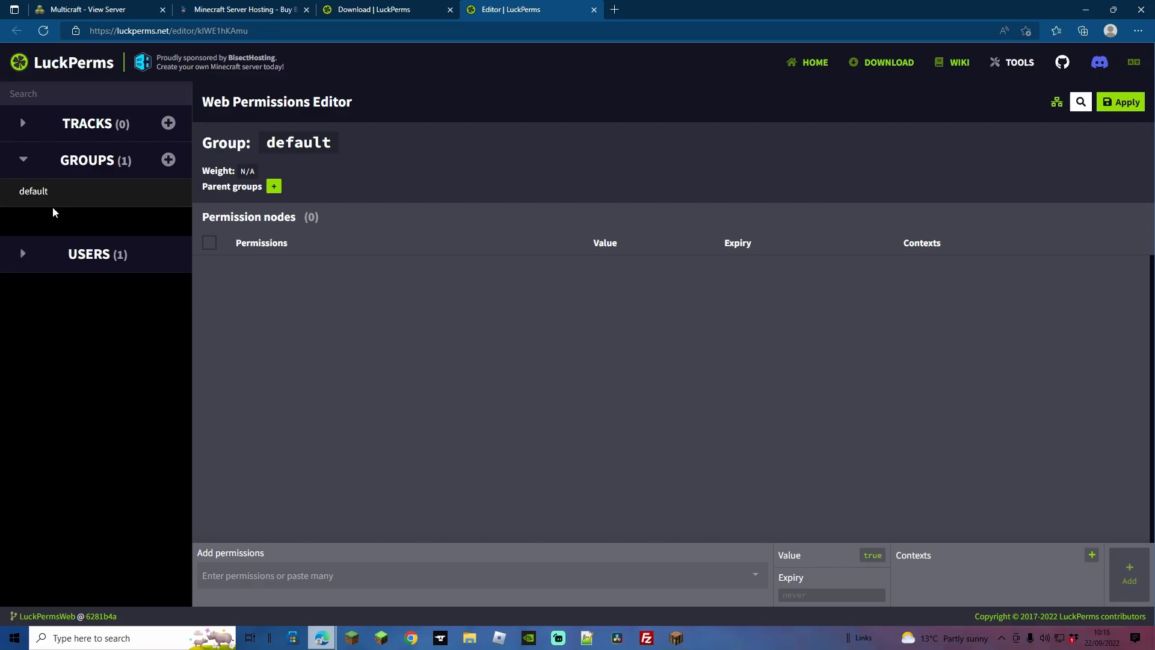
mouse_move(449, 443)
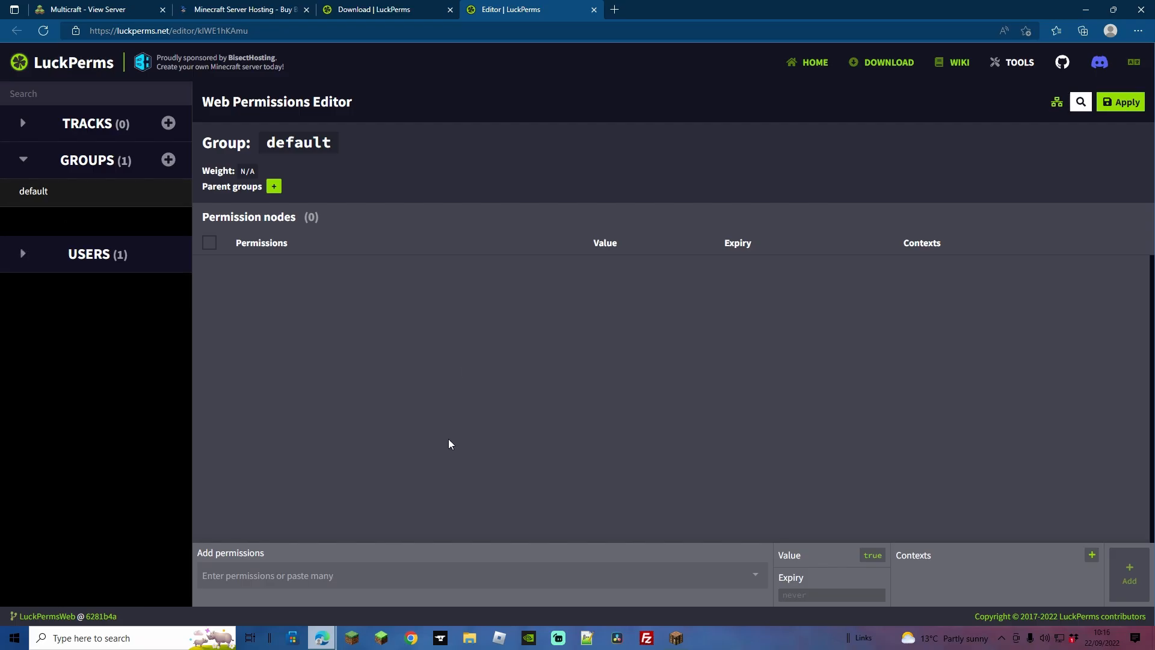
mouse_move(471, 529)
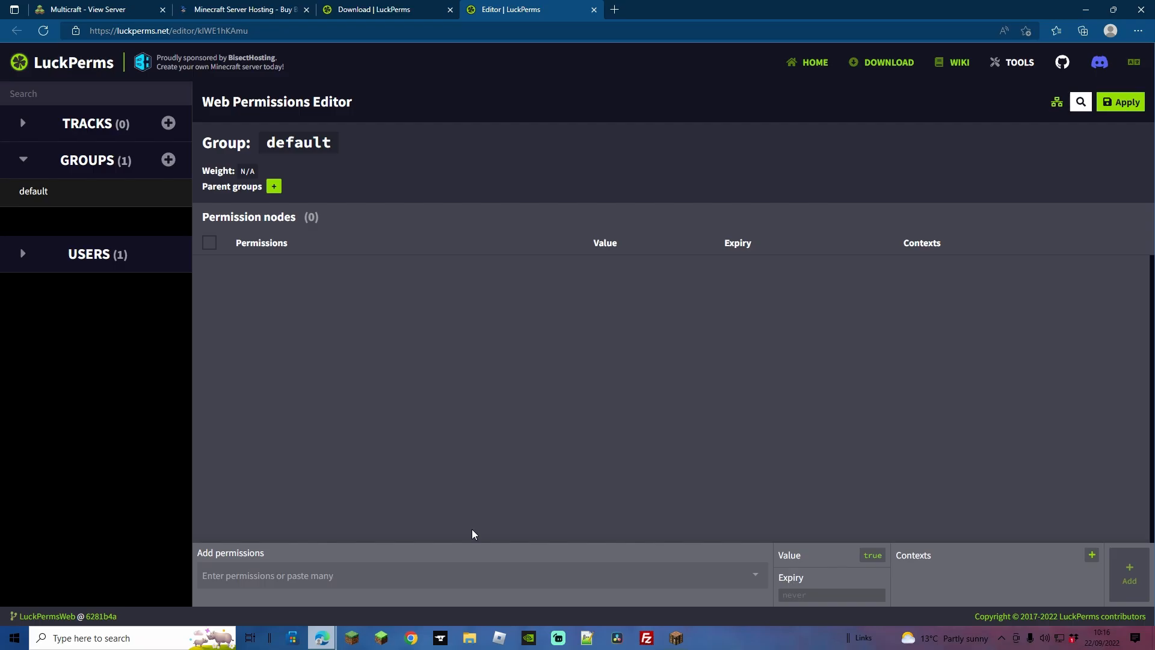
left_click(479, 575)
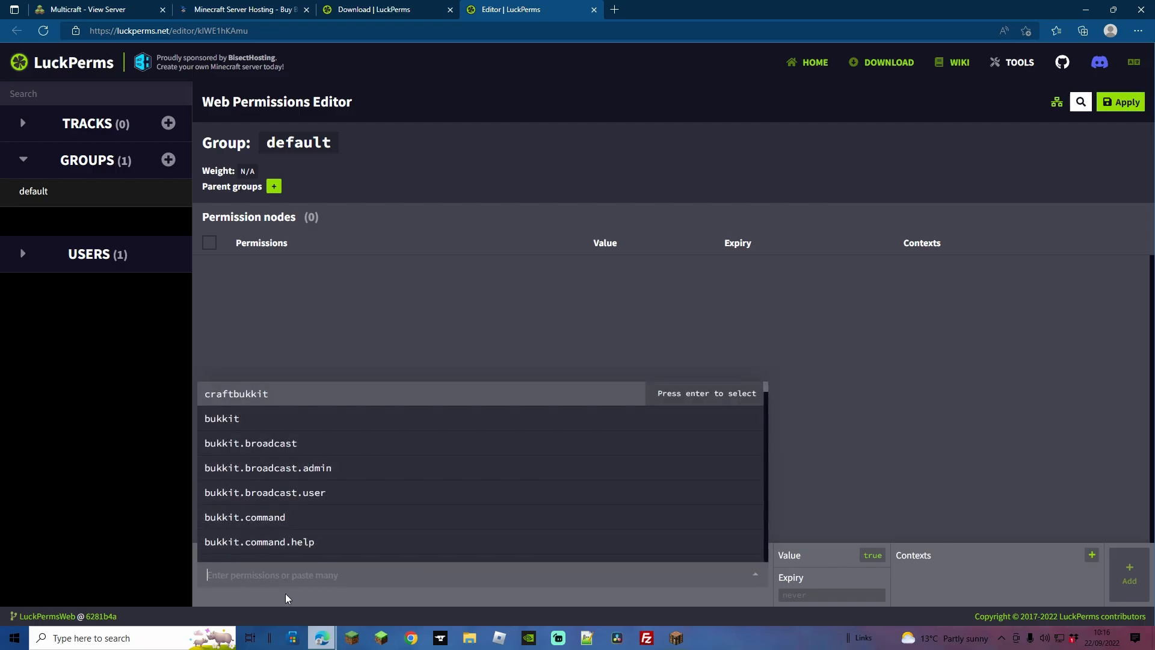
type("pay")
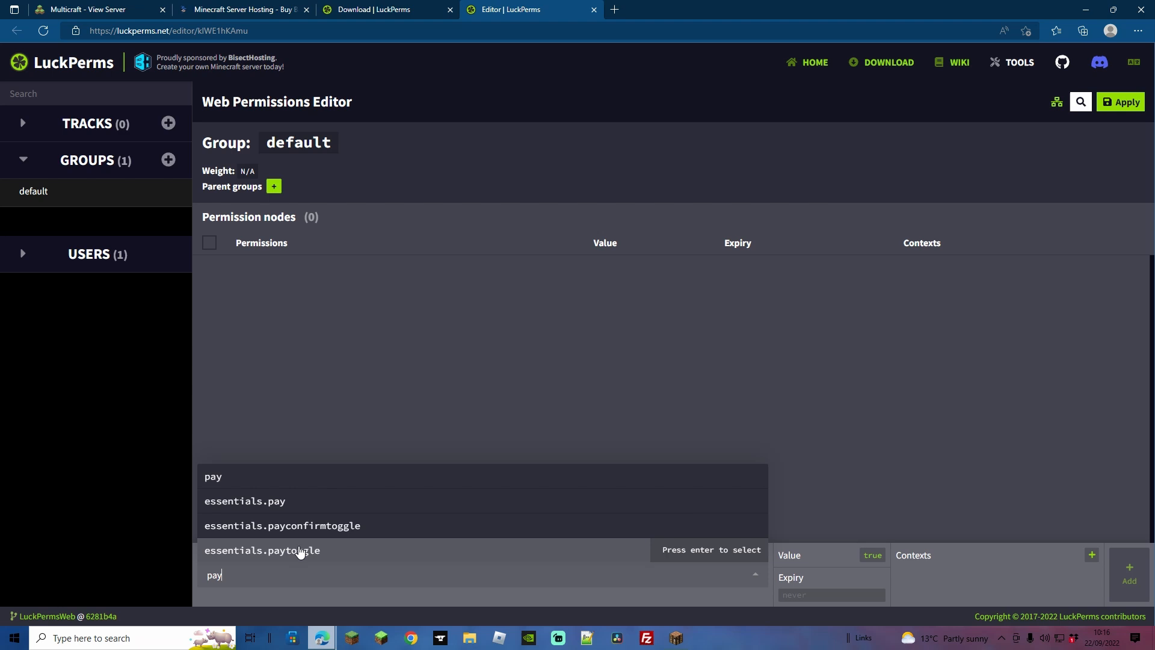
mouse_move(281, 526)
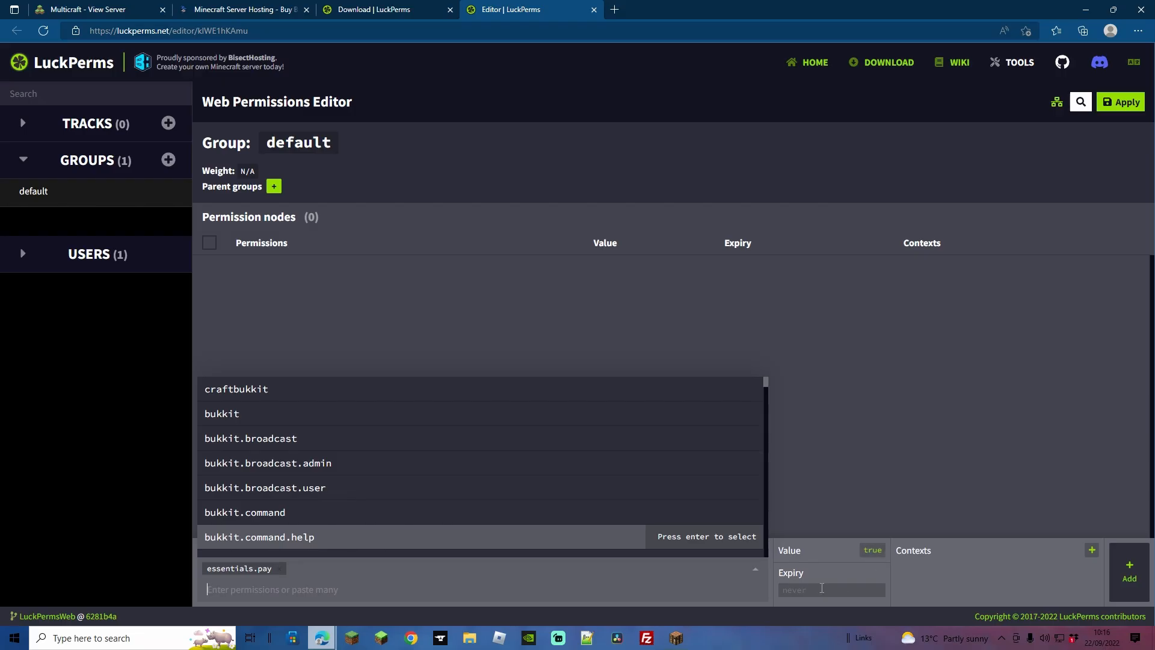
left_click(831, 590)
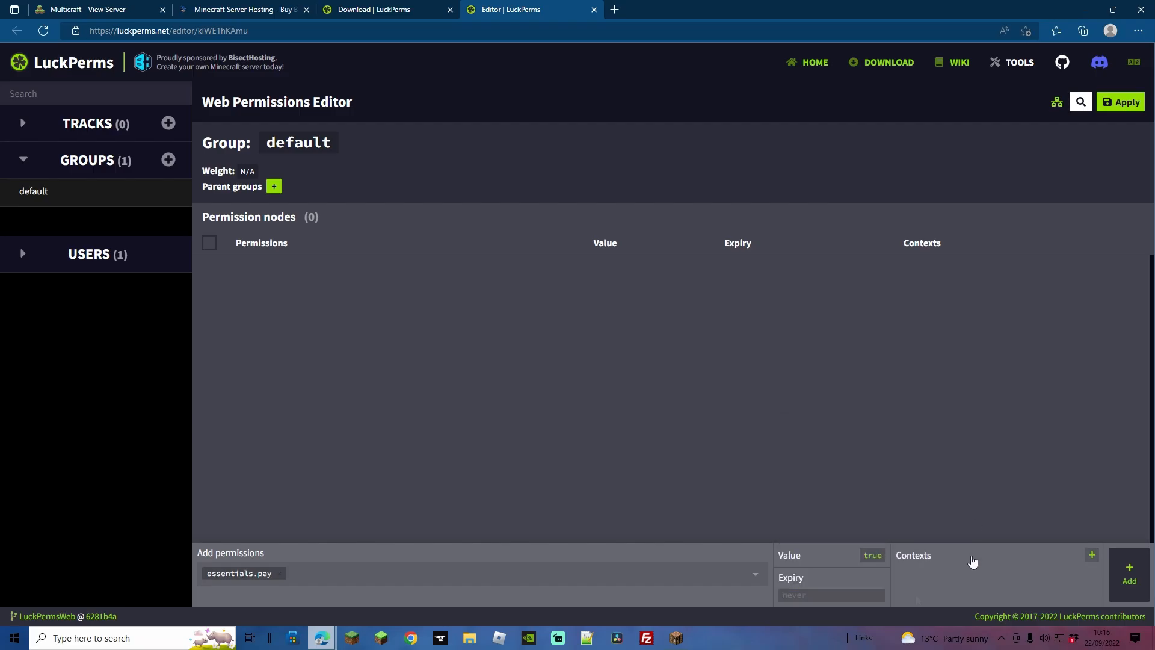
Step: Browse the Contexts popup's keys and choose world as the context key
left_click(1093, 553)
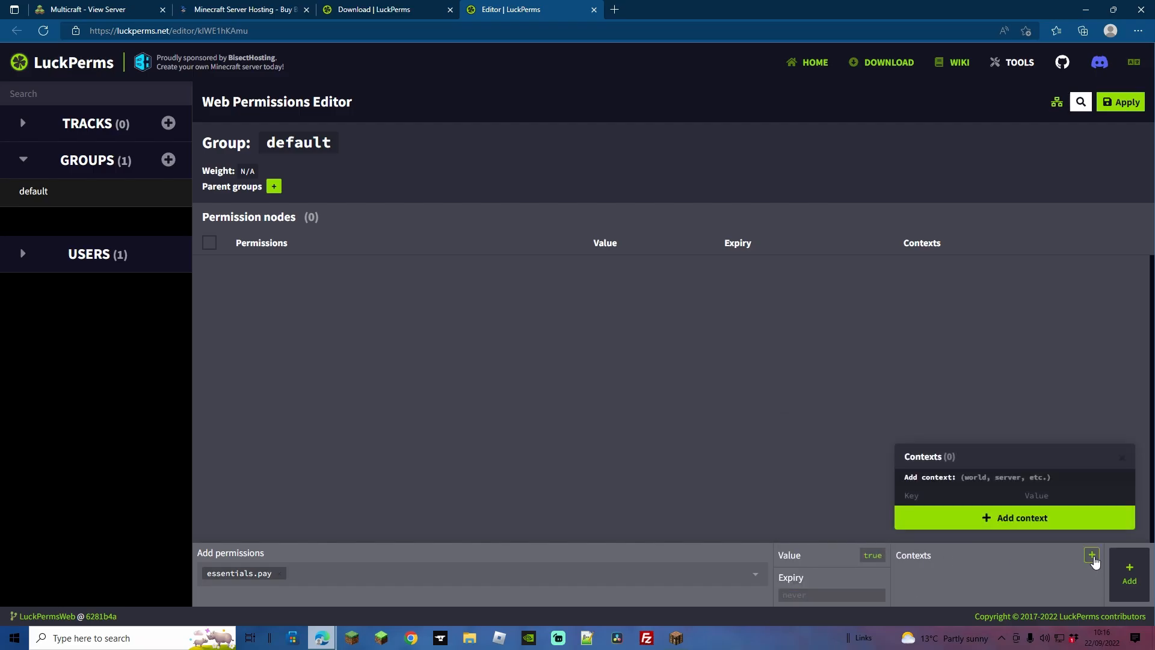
left_click(954, 494)
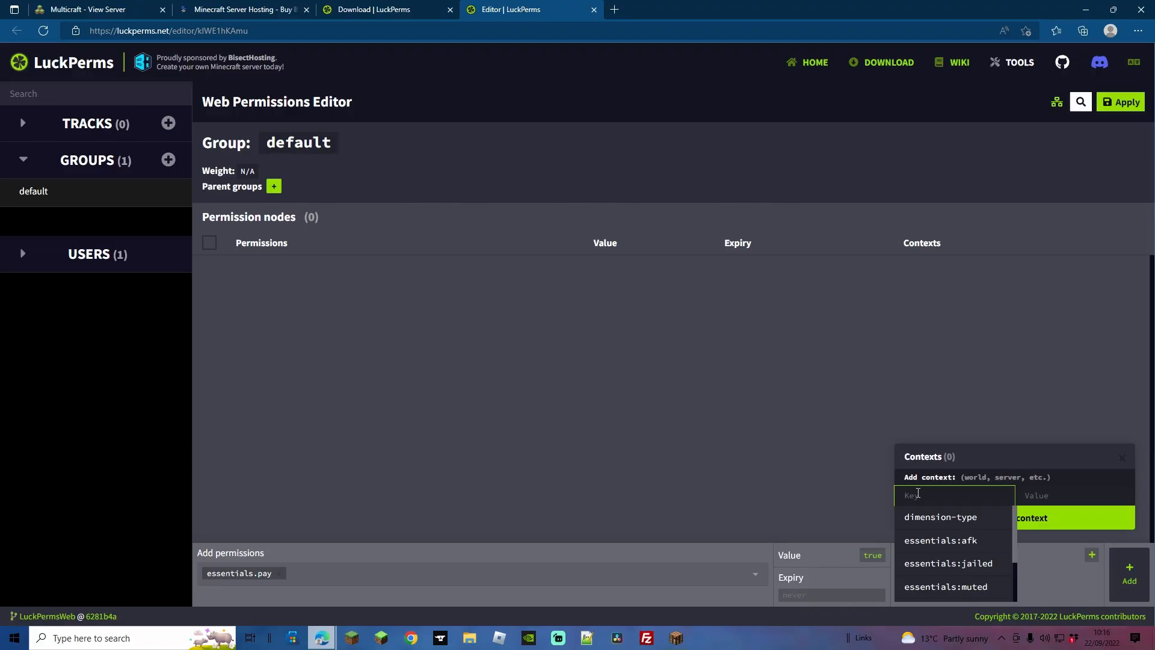
scroll("down", 3)
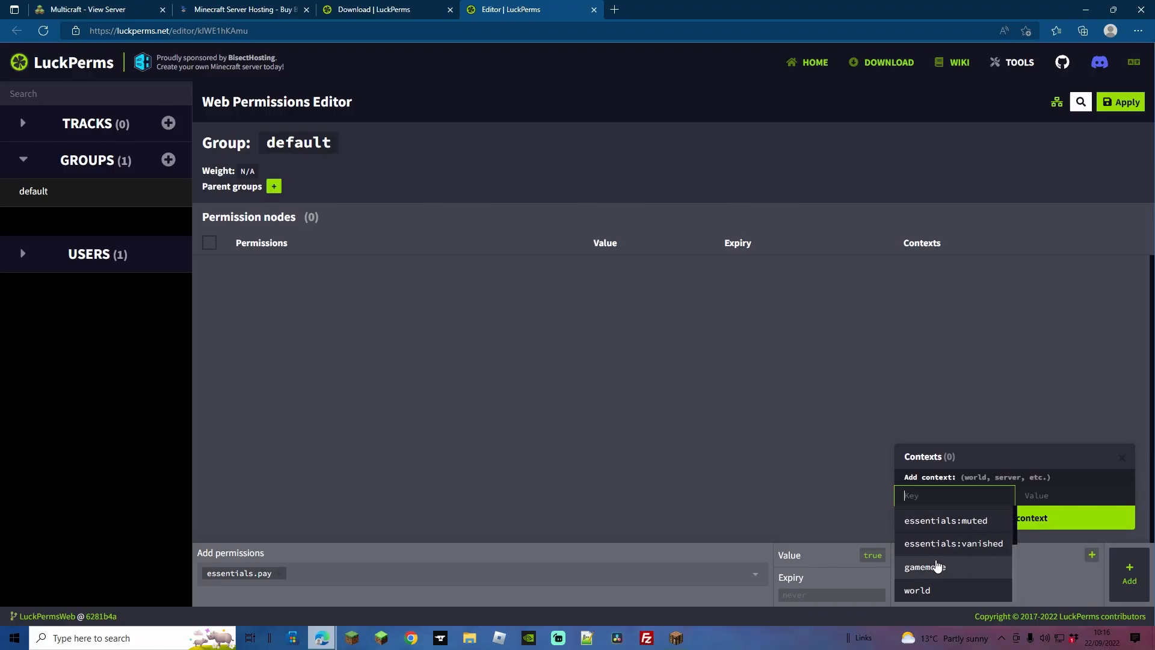
scroll("up", 3)
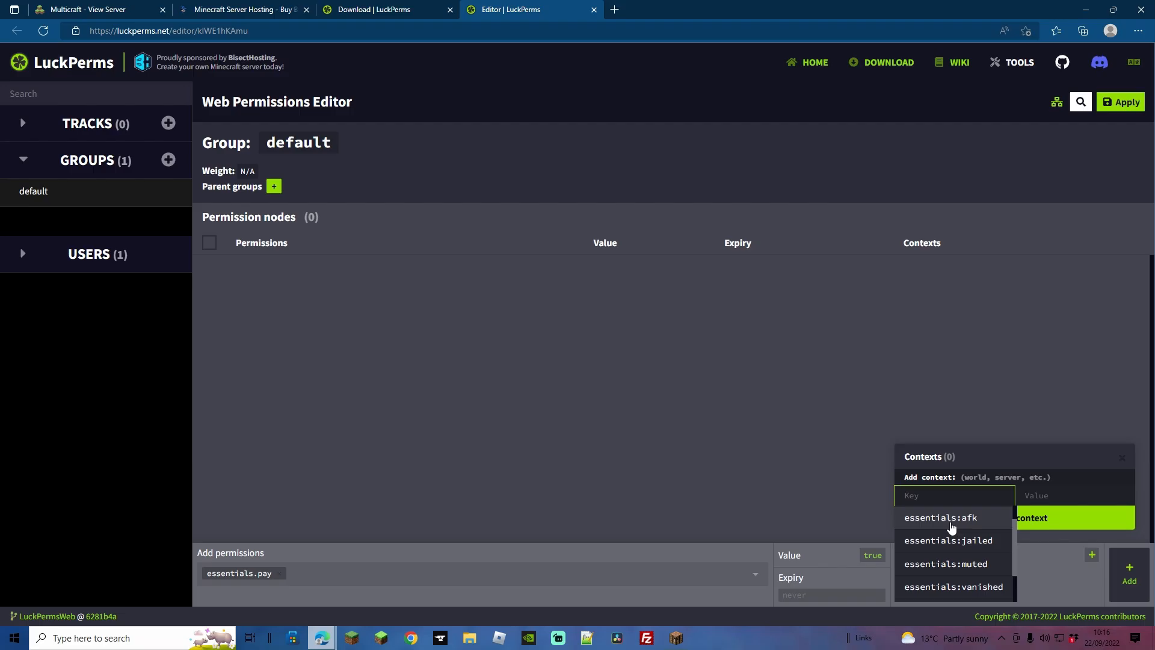
scroll("down", 3)
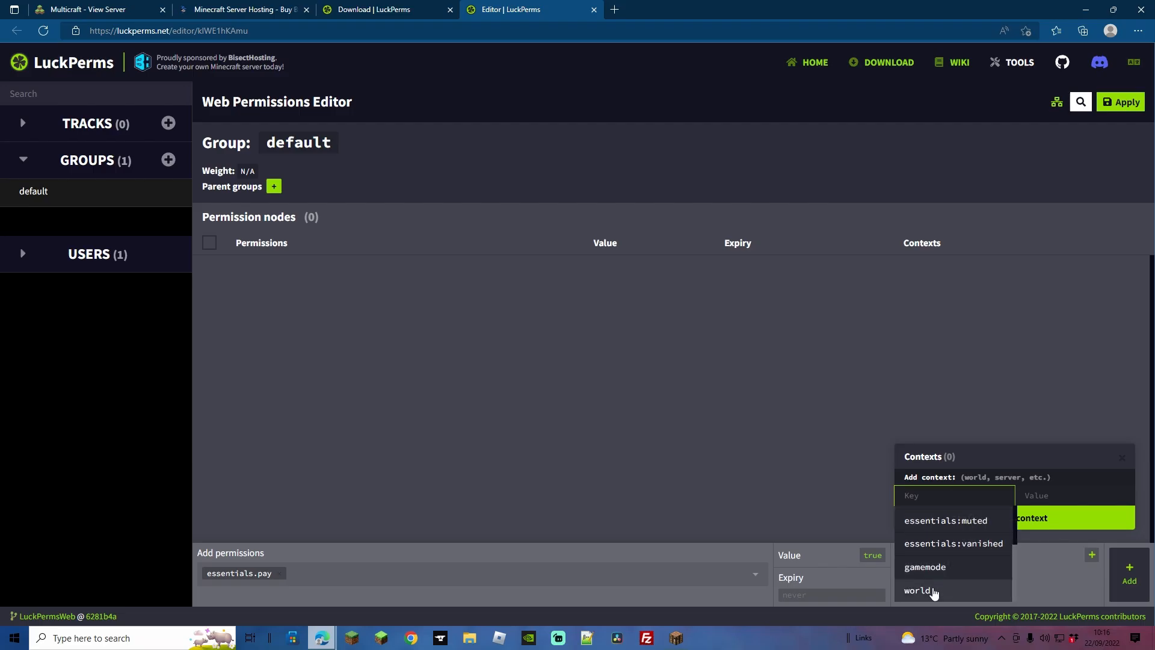
left_click(915, 589)
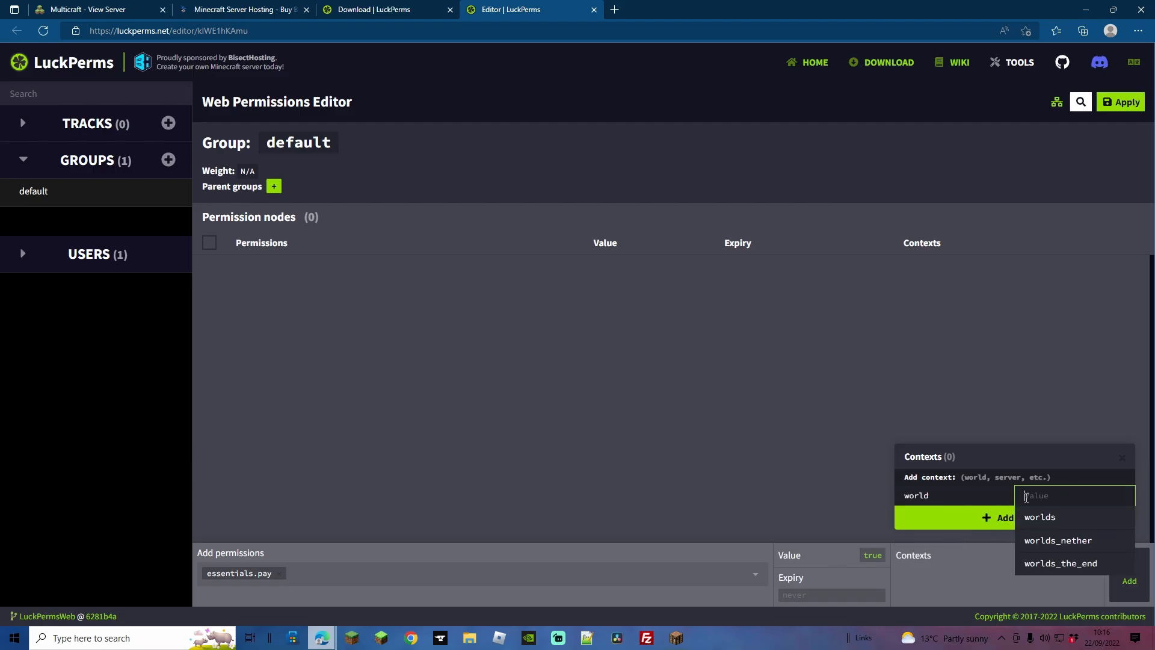
mouse_move(1038, 516)
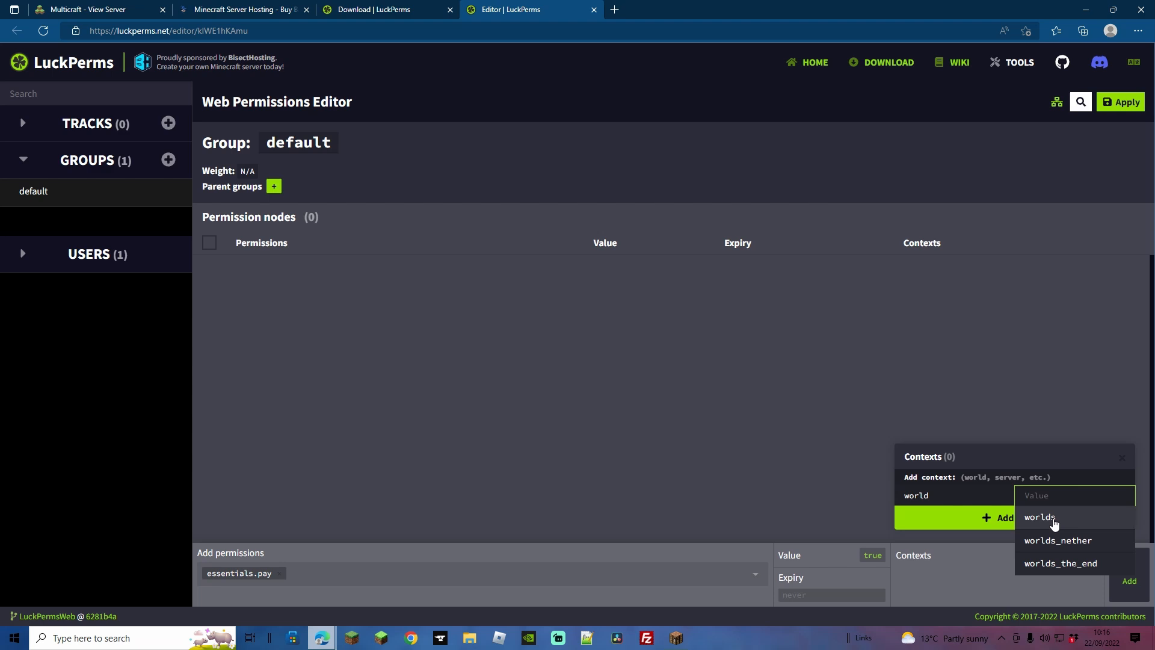
mouse_move(1058, 488)
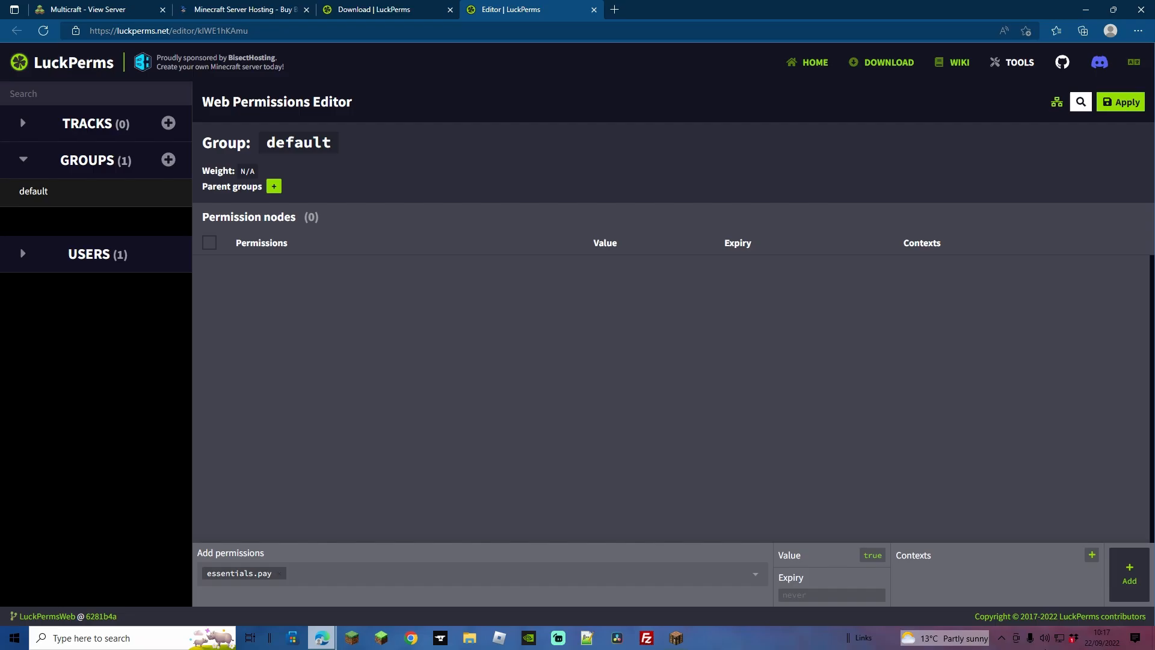
Step: Add essentials.pay, apply the change, and read the success message in Minecraft chat
left_click(1127, 575)
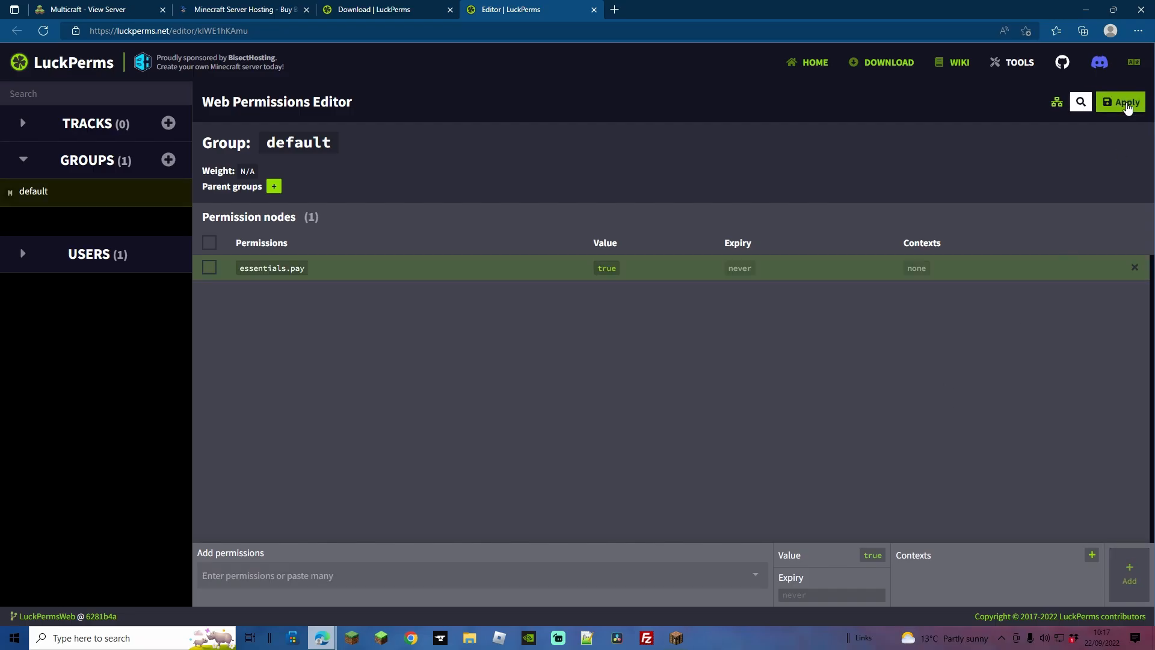
left_click(673, 637)
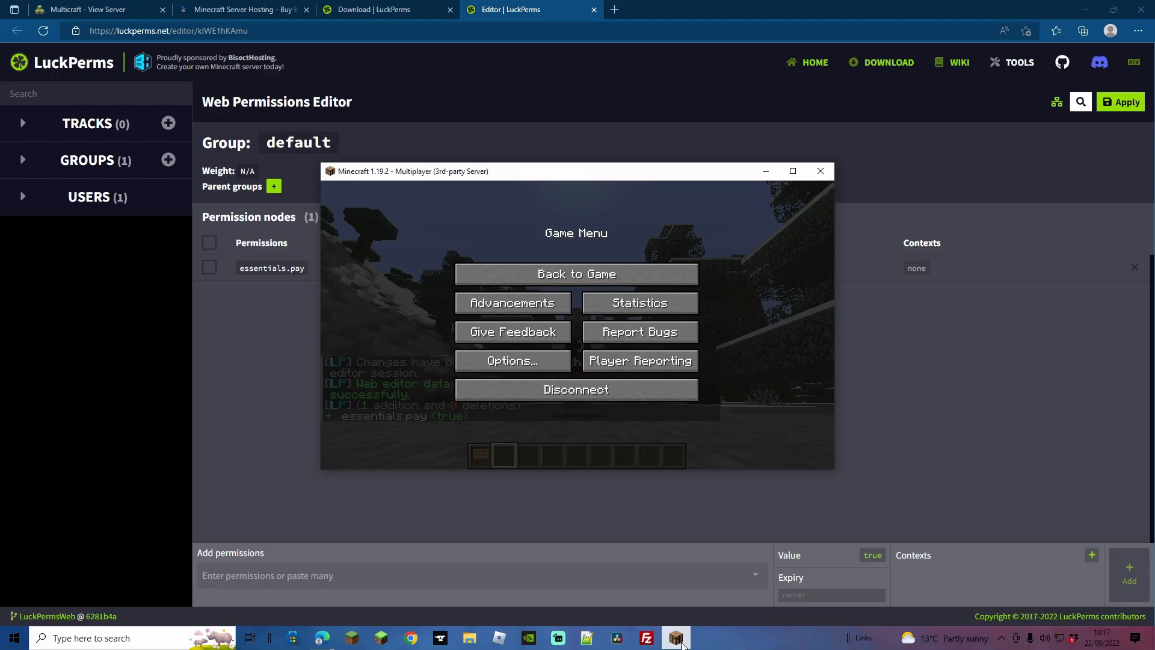
left_click(575, 273)
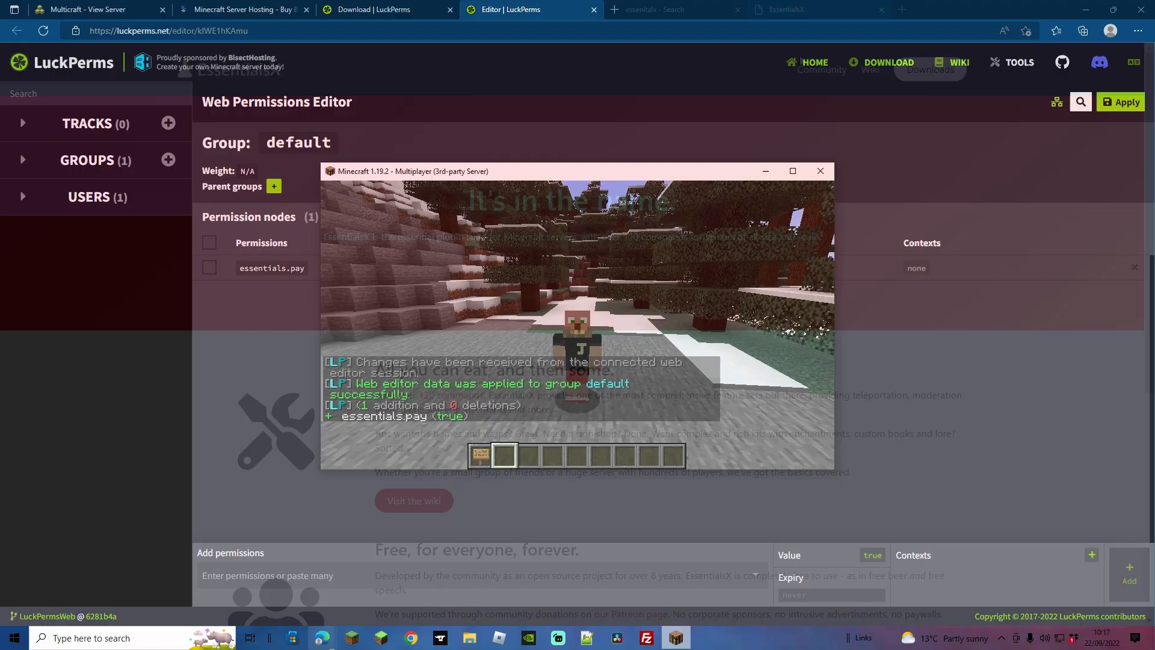
Step: On the EssentialsX permissions table, select essentials.backup and copy it to the clipboard
left_click(818, 10)
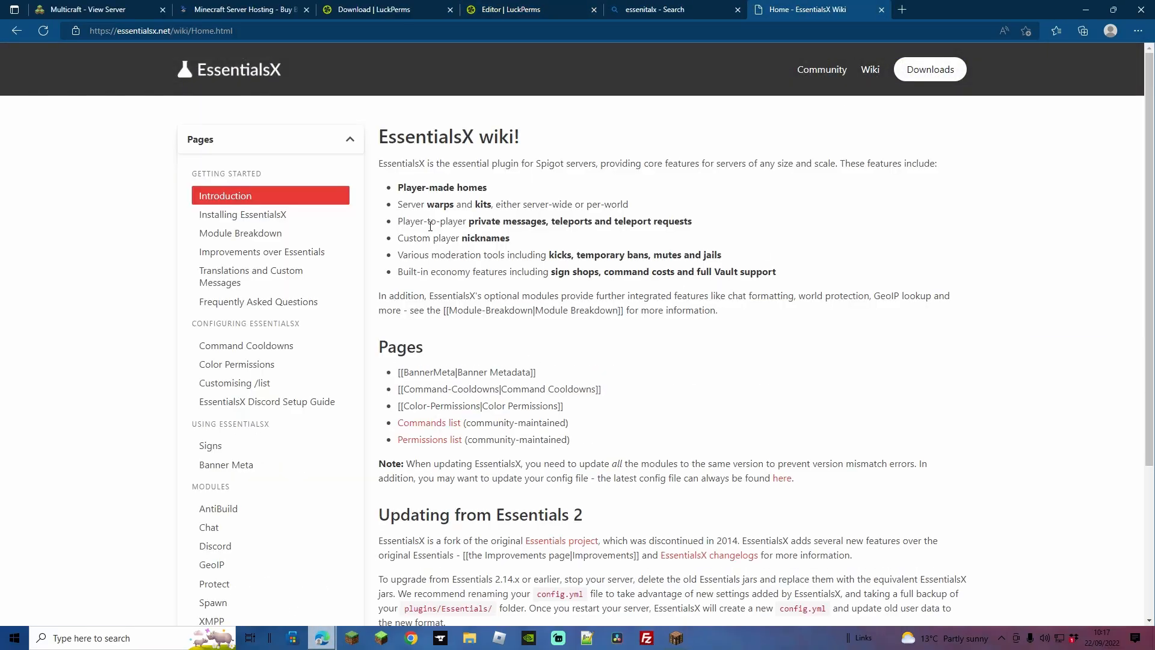
scroll("down", 3)
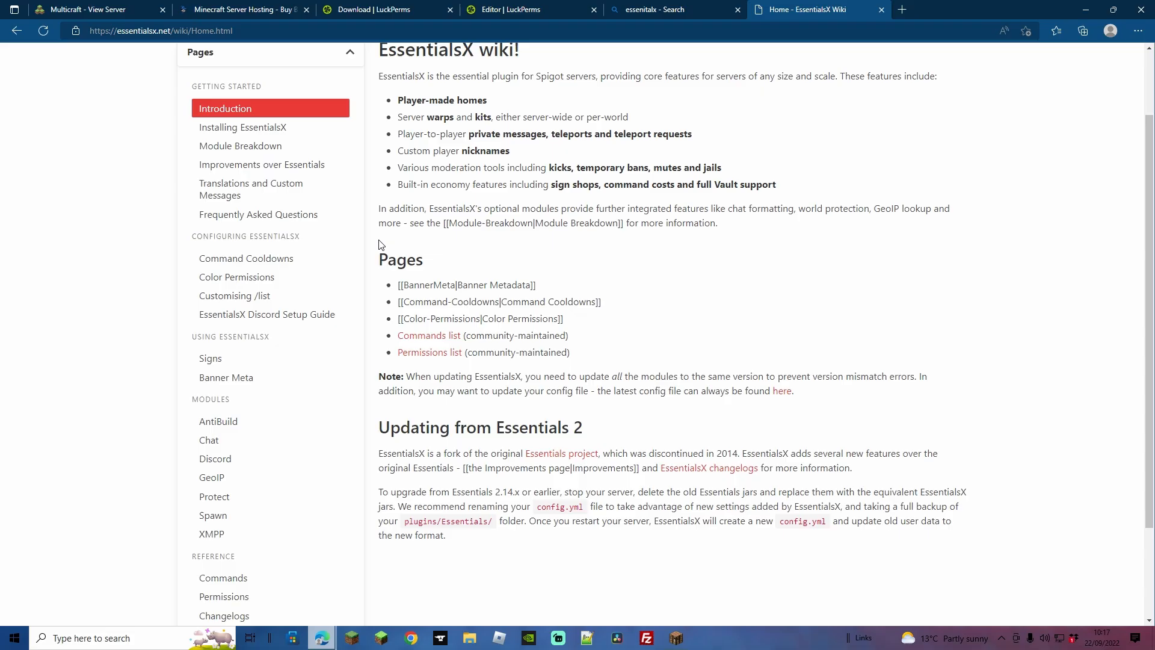
scroll("down", 3)
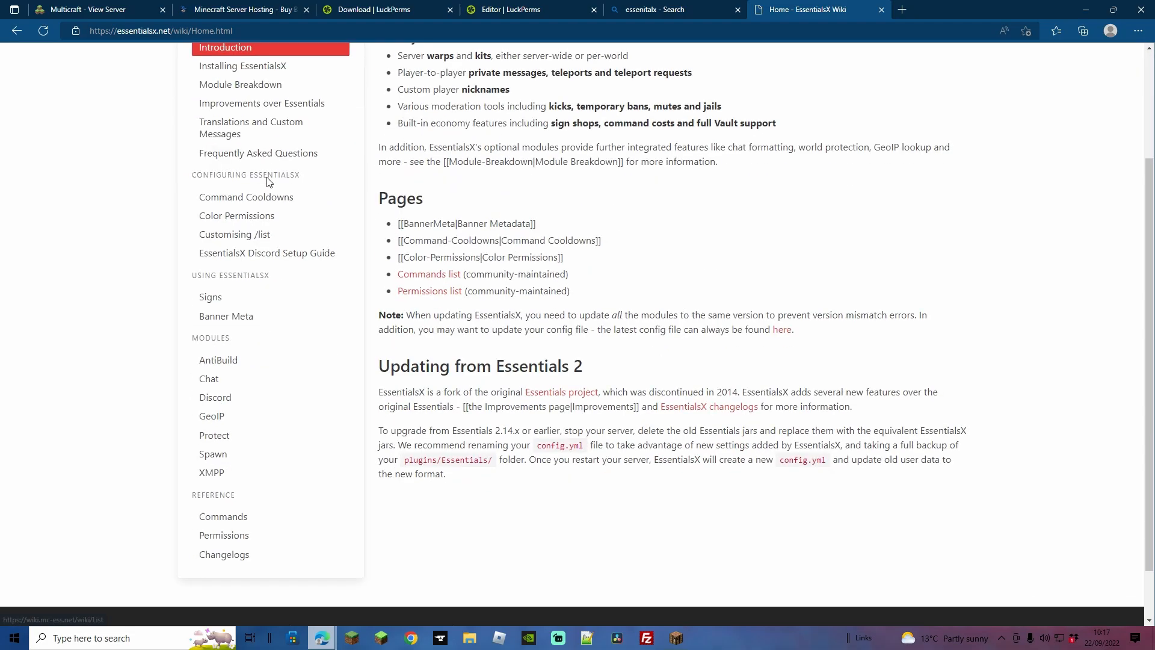
left_click(429, 290)
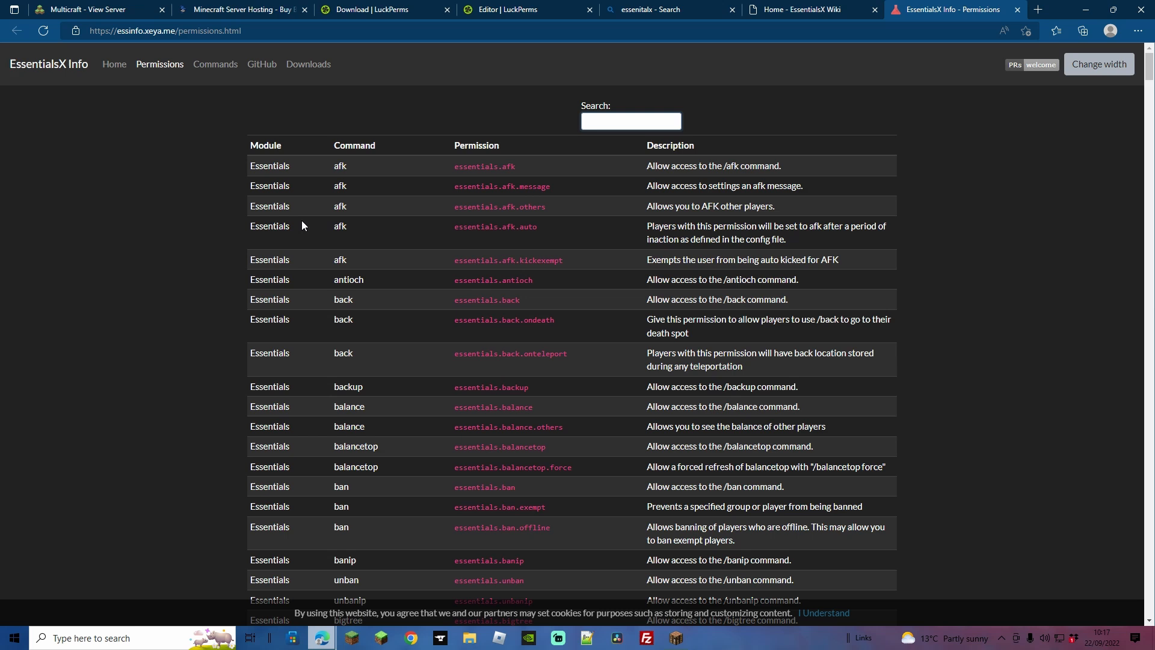
double_click(347, 386)
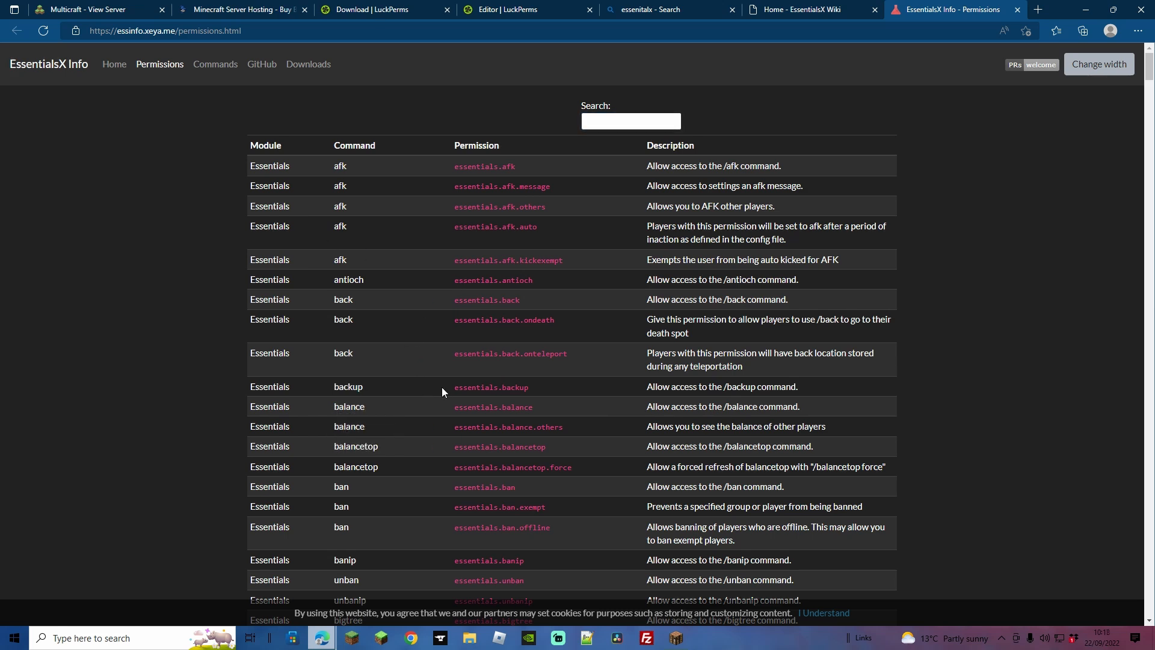
double_click(491, 386)
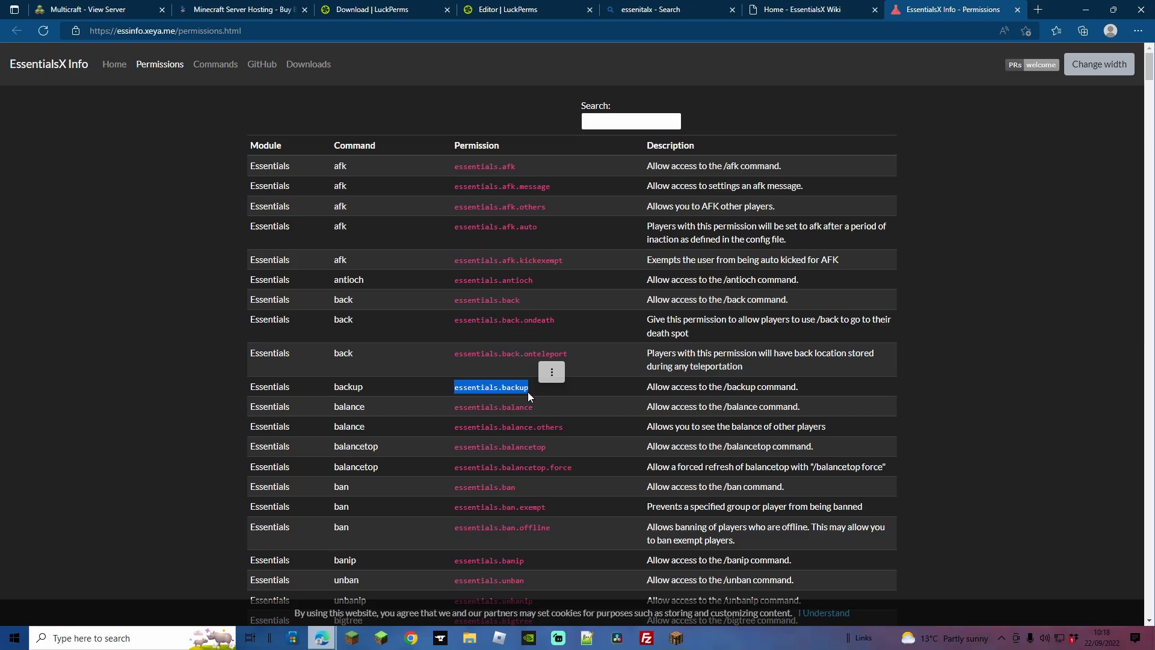
left_click(551, 371)
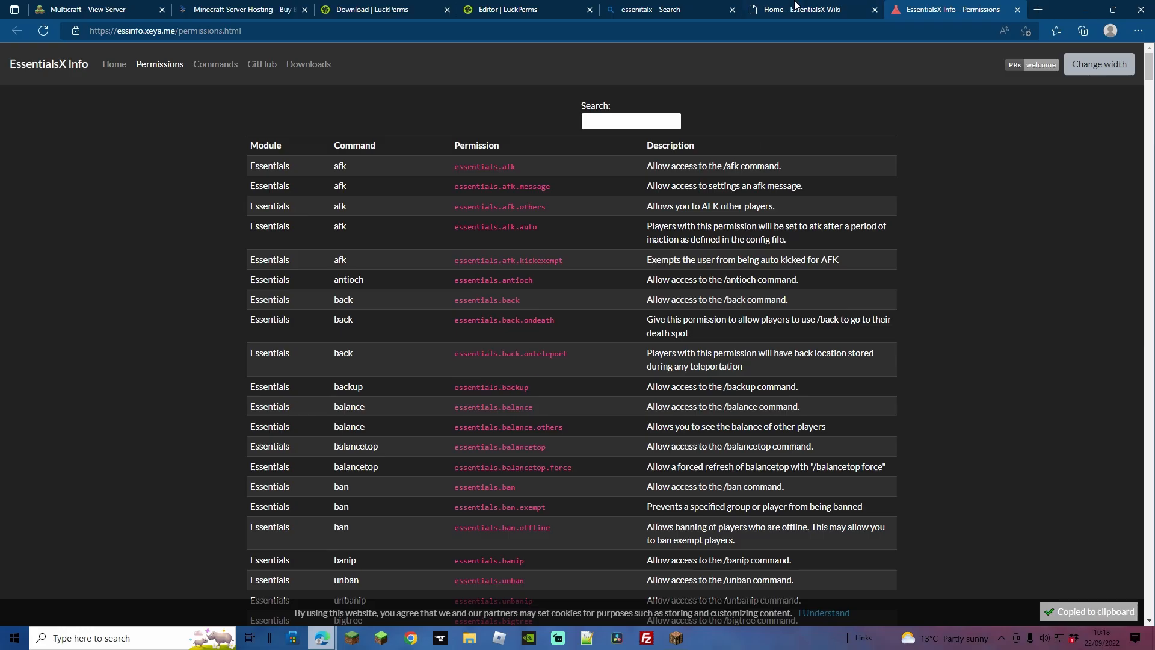
Step: Add essentials.backup to the default group and check the Minecraft chat confirms it
left_click(508, 10)
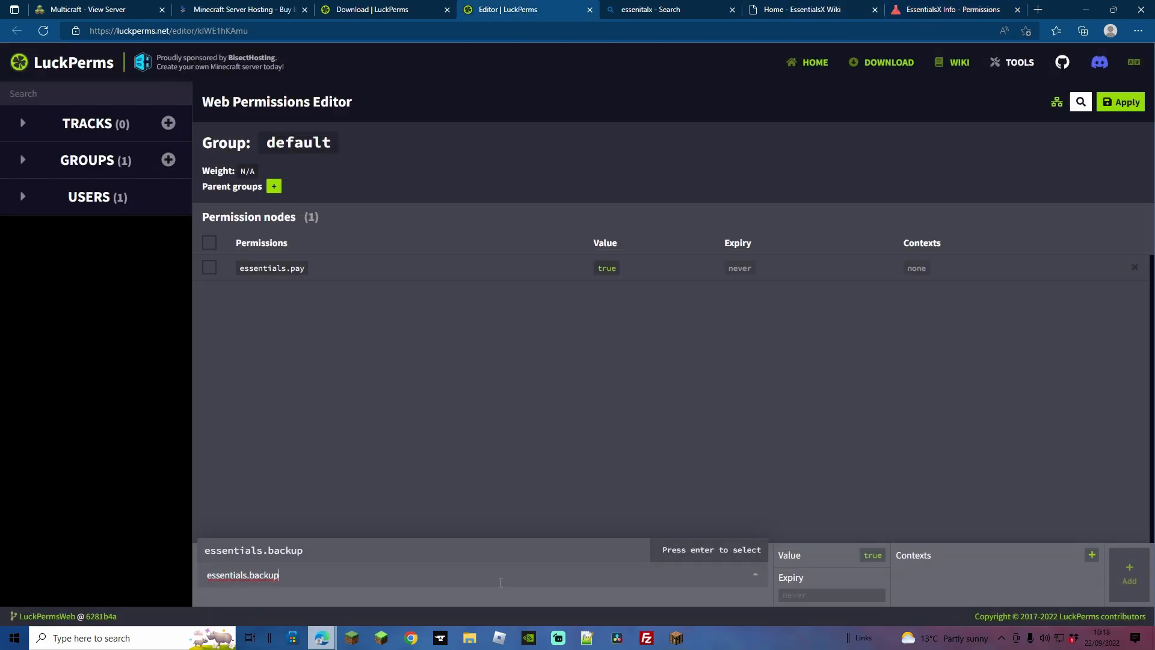
key("Return")
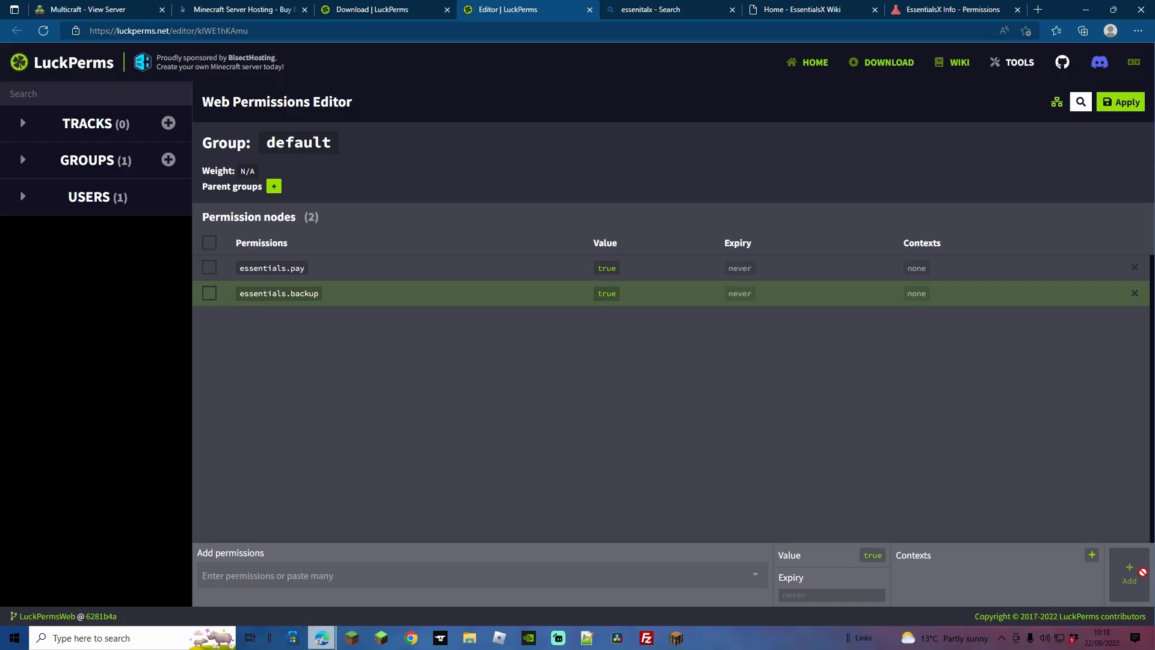
left_click(673, 637)
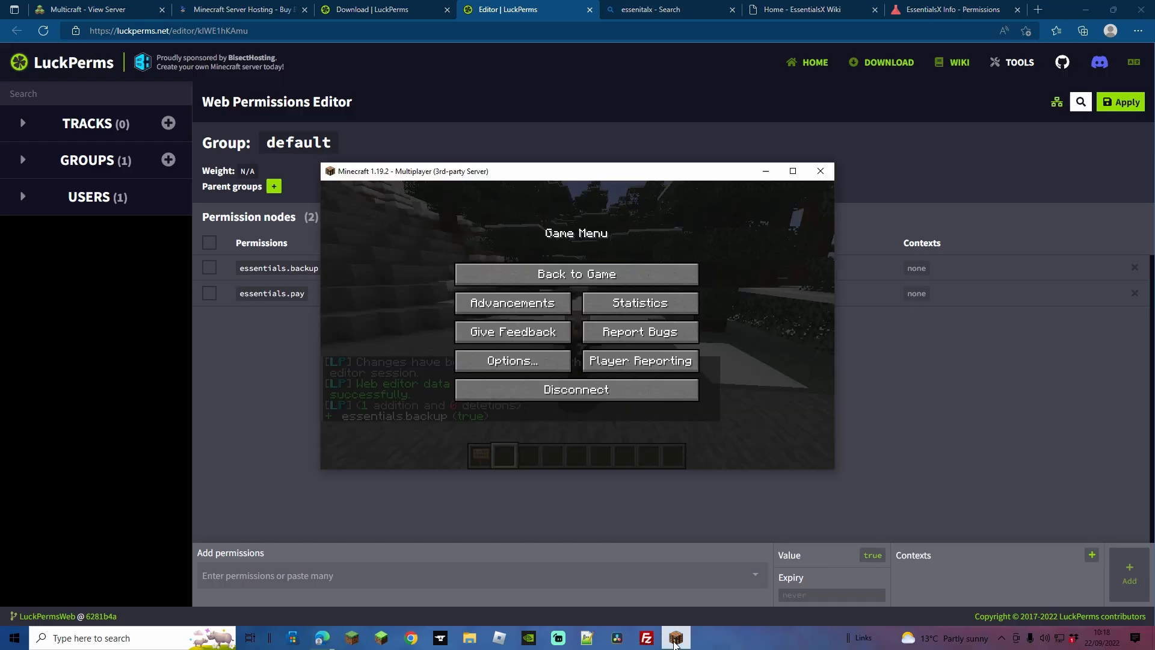
left_click(575, 273)
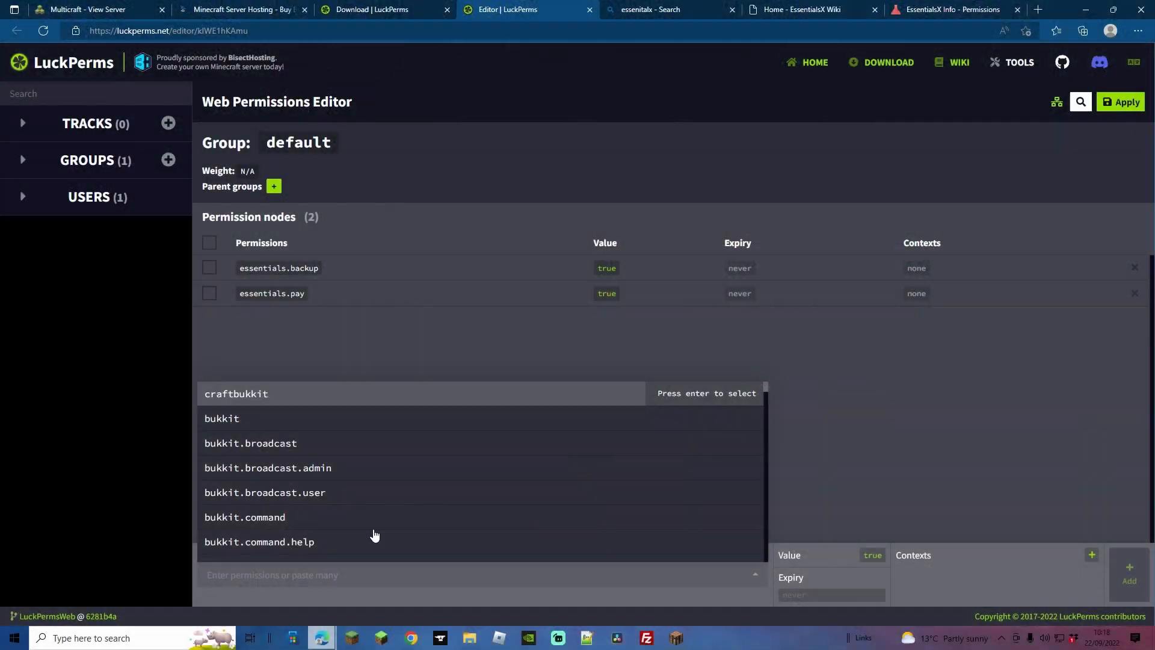
Step: Add essentials.sell from the suggestions as the default group's third node
scroll("down", 3)
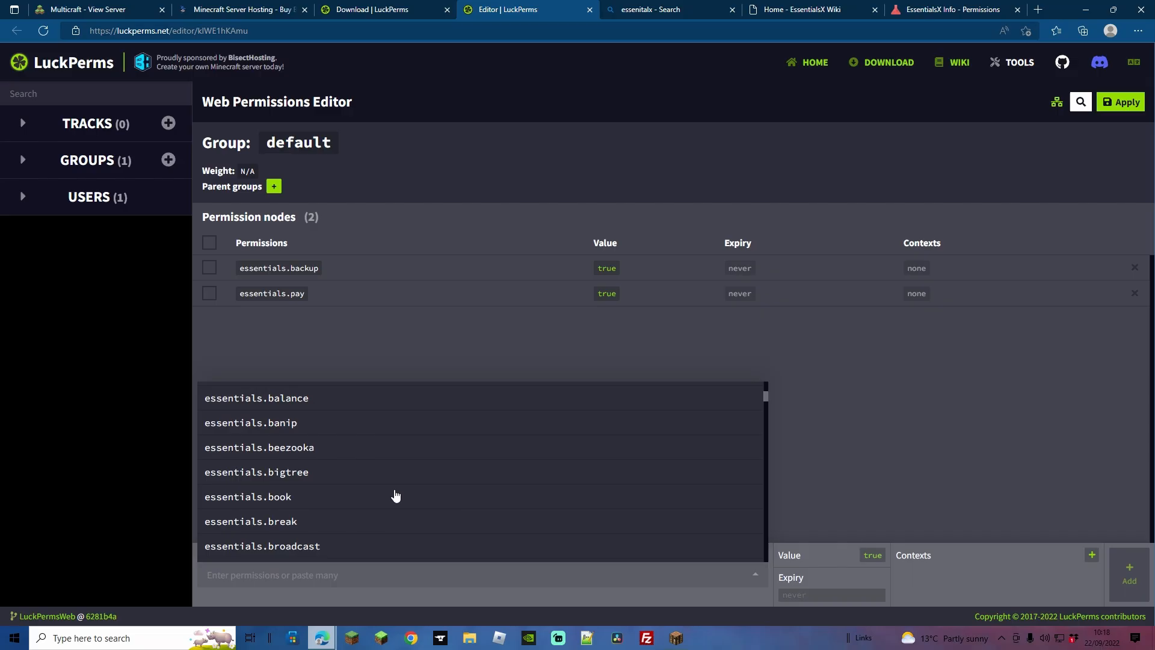
scroll("down", 3)
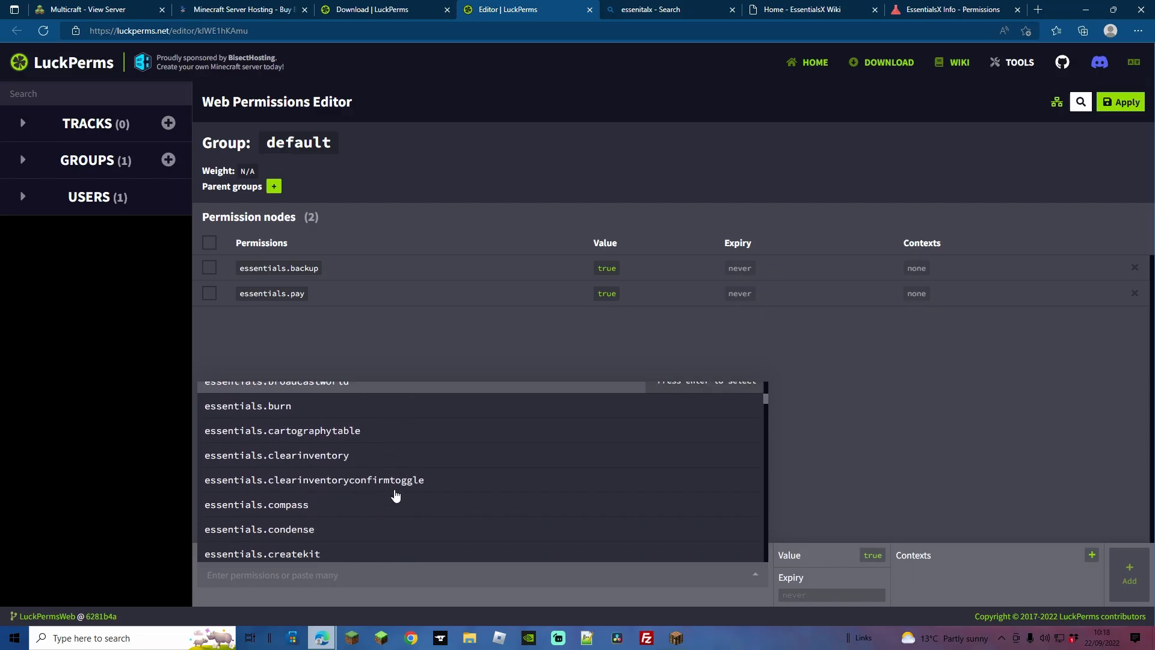
scroll("down", 3)
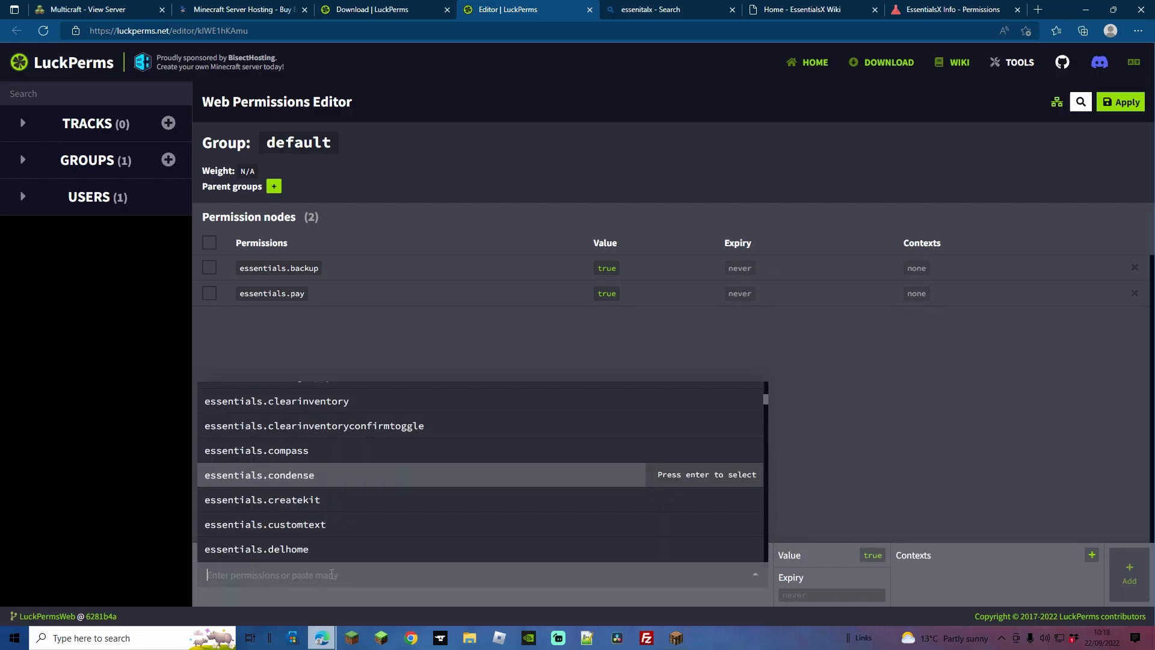
type("sell")
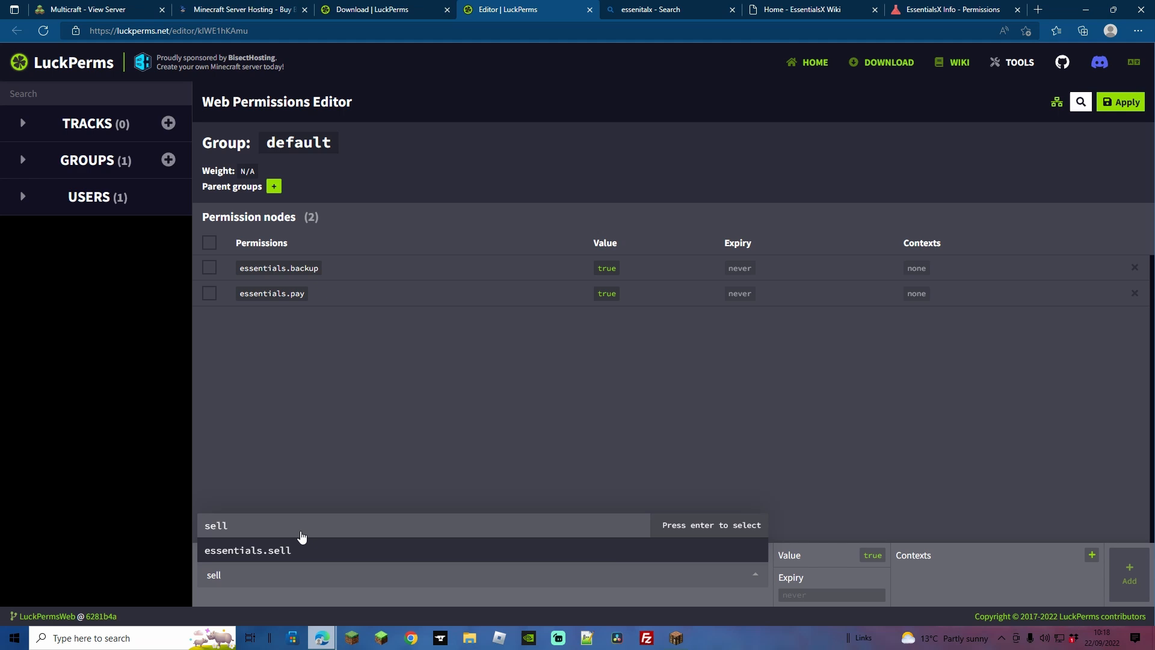
left_click(247, 550)
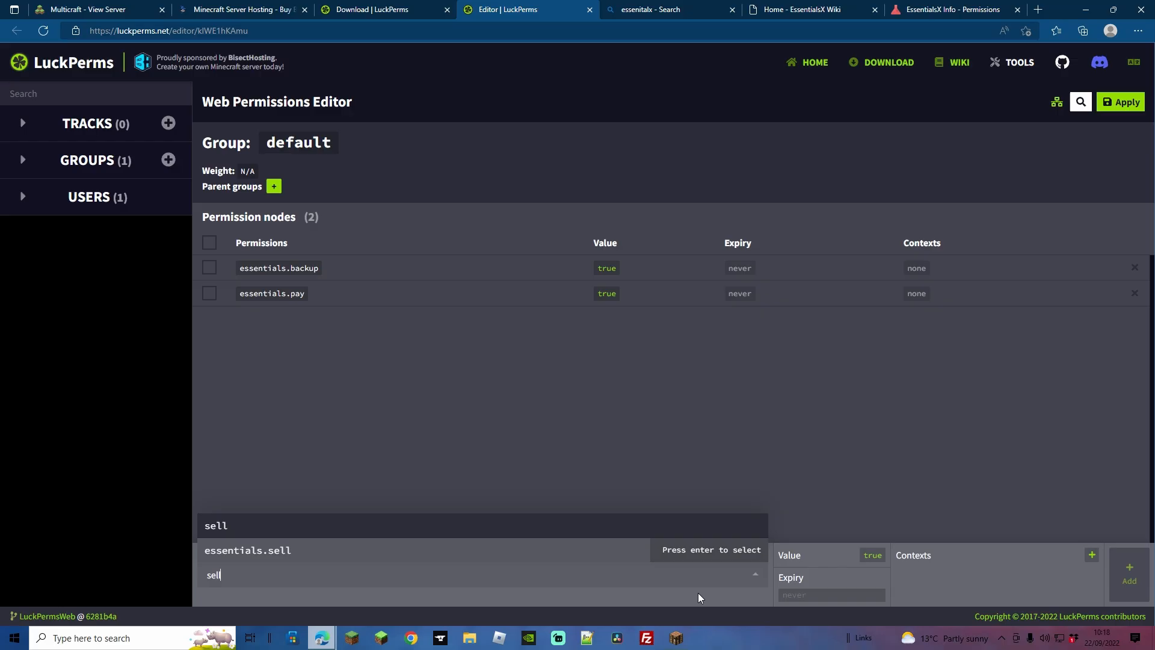
mouse_move(309, 557)
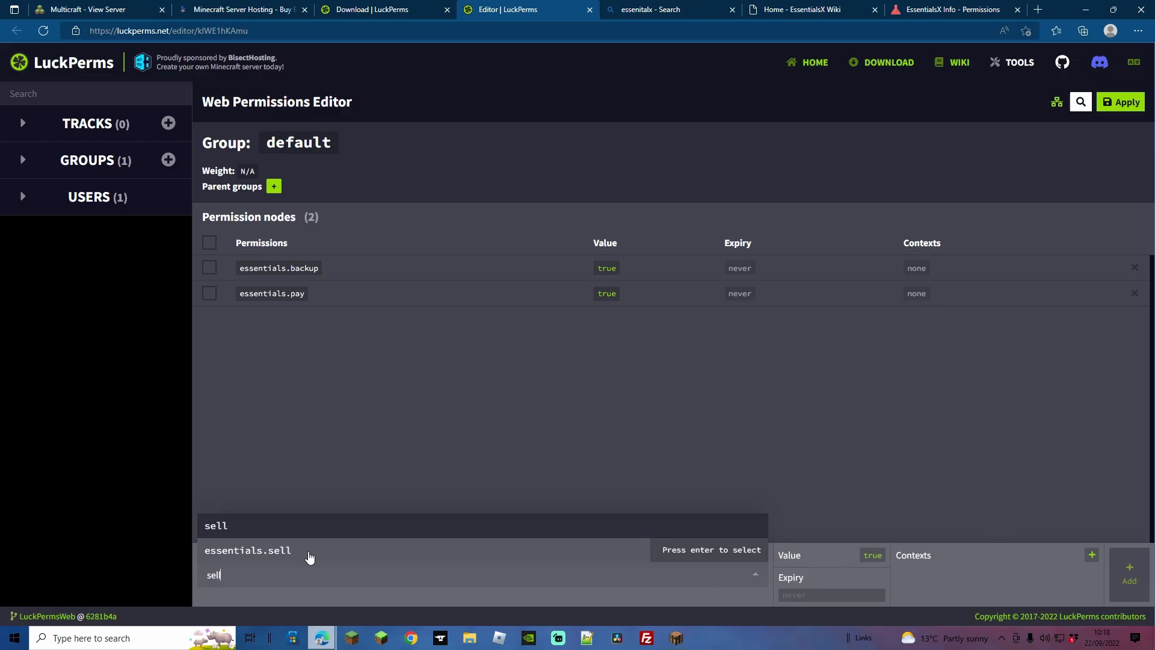
left_click(247, 550)
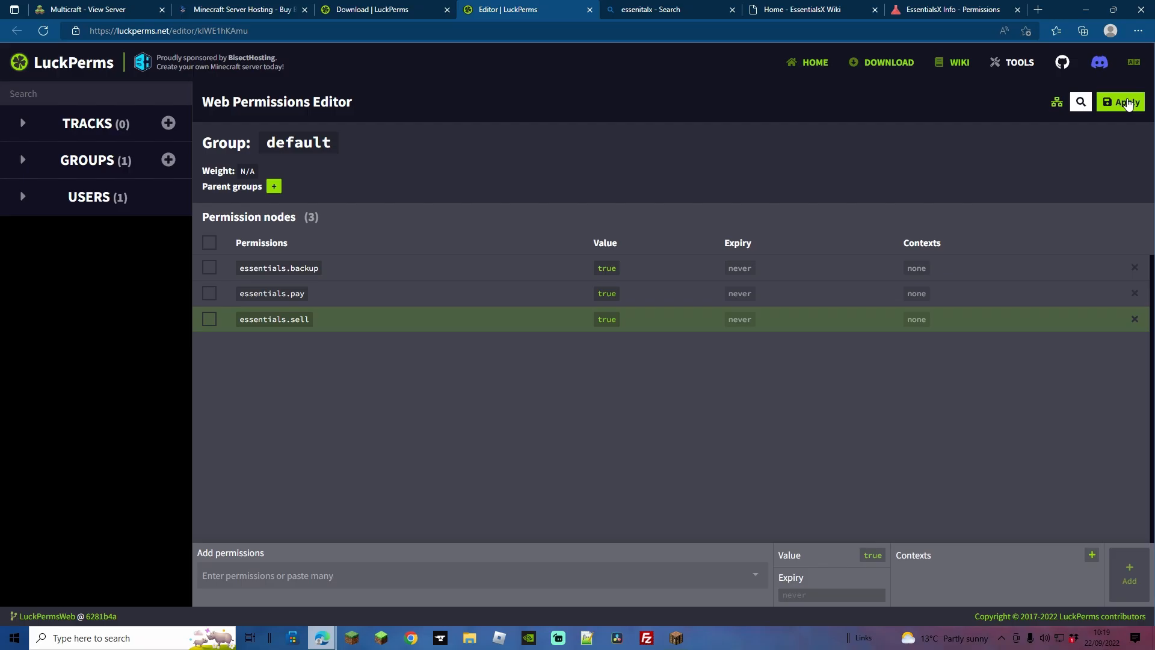
mouse_move(994, 221)
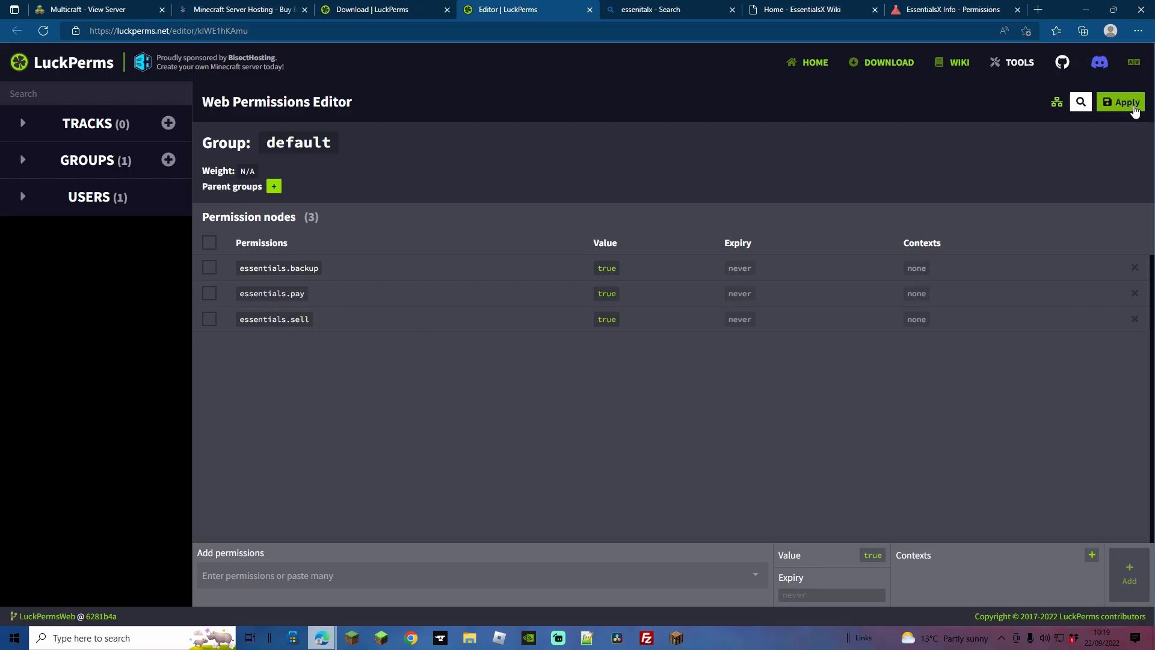
mouse_move(693, 627)
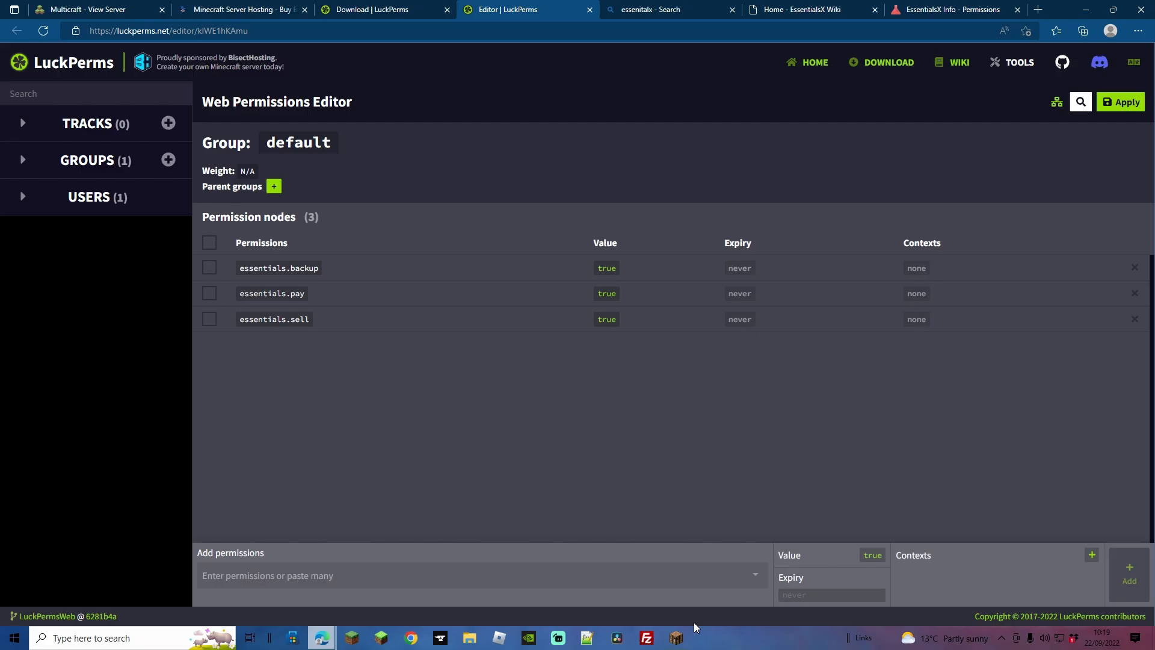
Step: Bring Minecraft back up to see chat confirm essentials.sell applied to group default
left_click(674, 637)
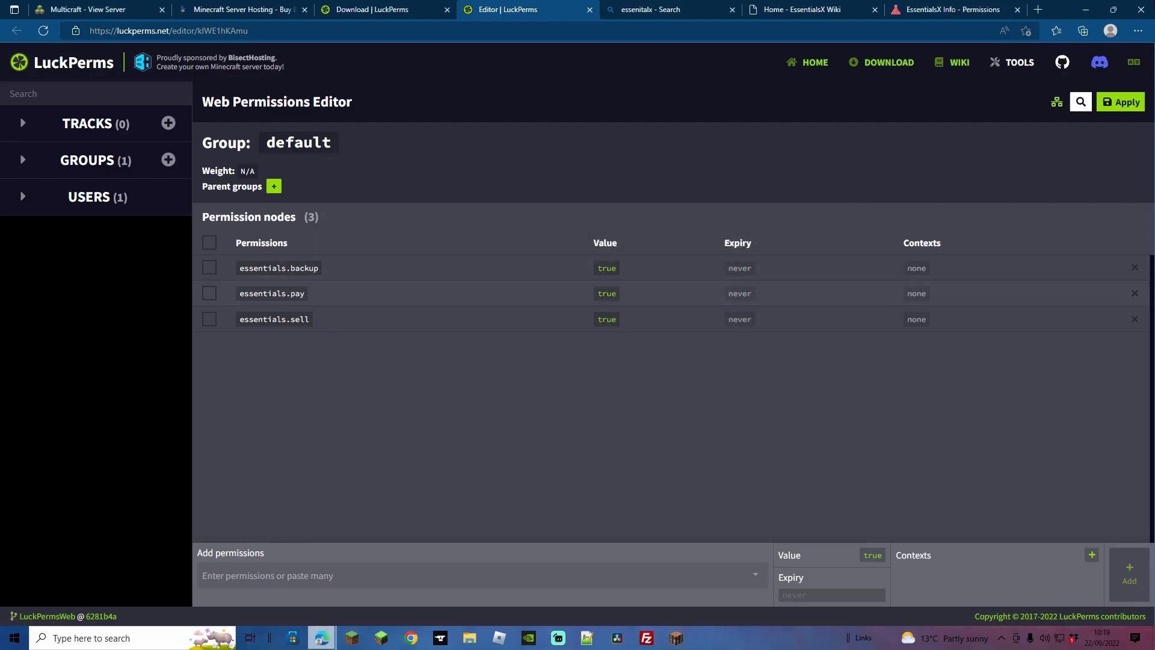
left_click(352, 637)
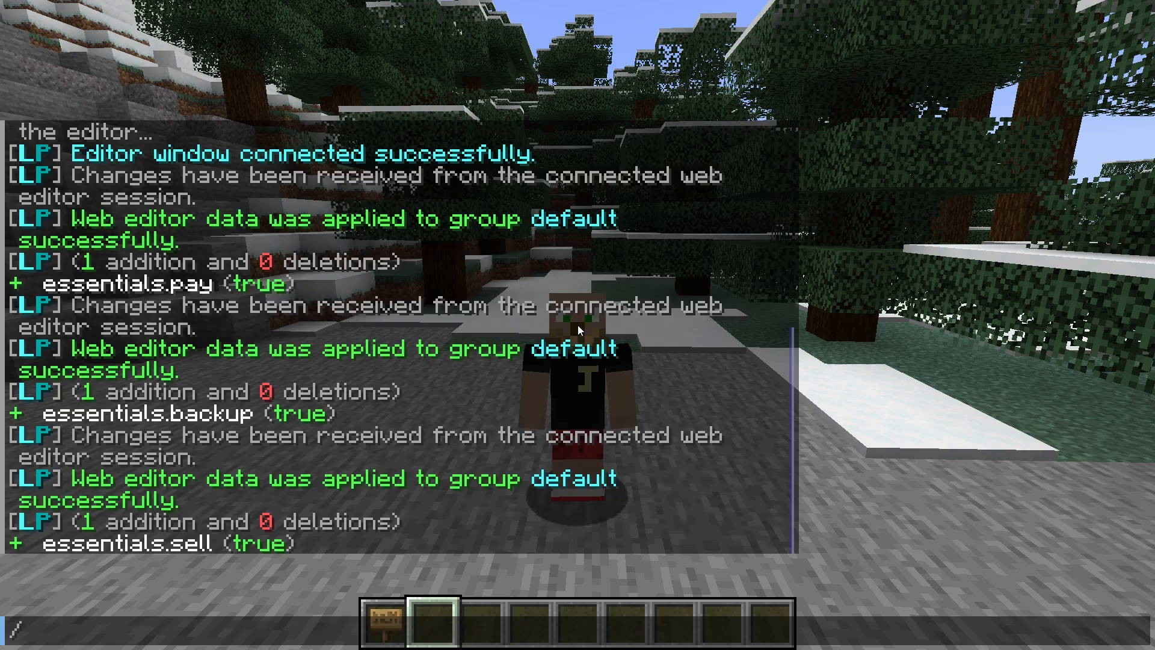
Step: Deop JdogJava, then test /backup, /pay JdogJava 0.001 and /sell as a regular player
type("deop JdogJava")
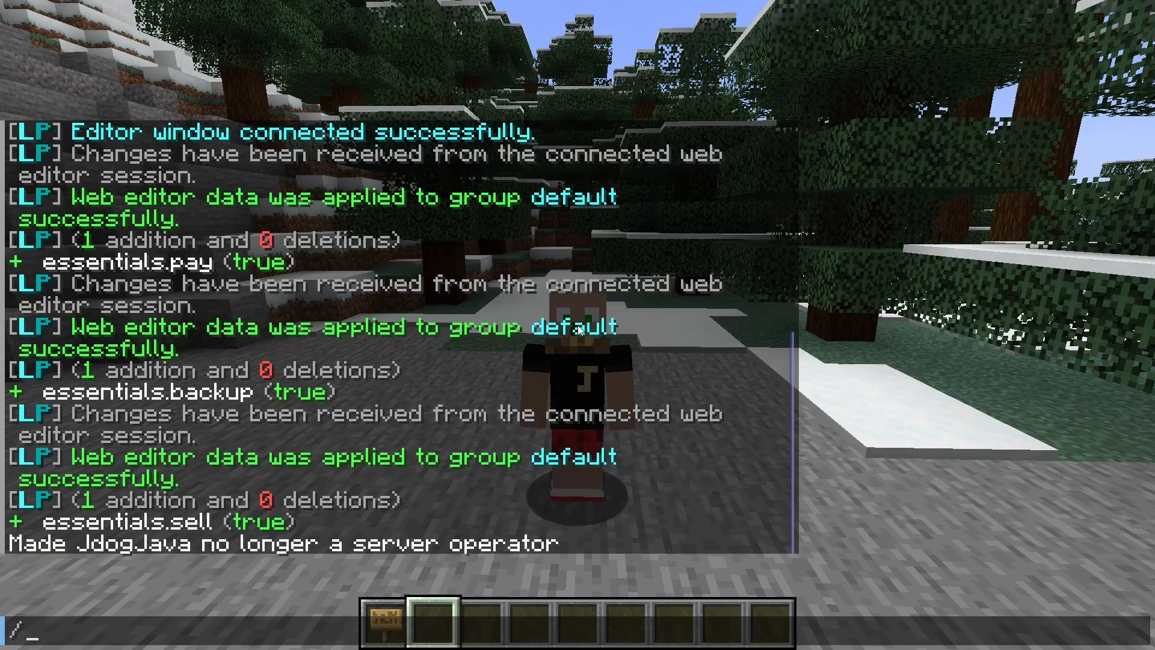
type("backup")
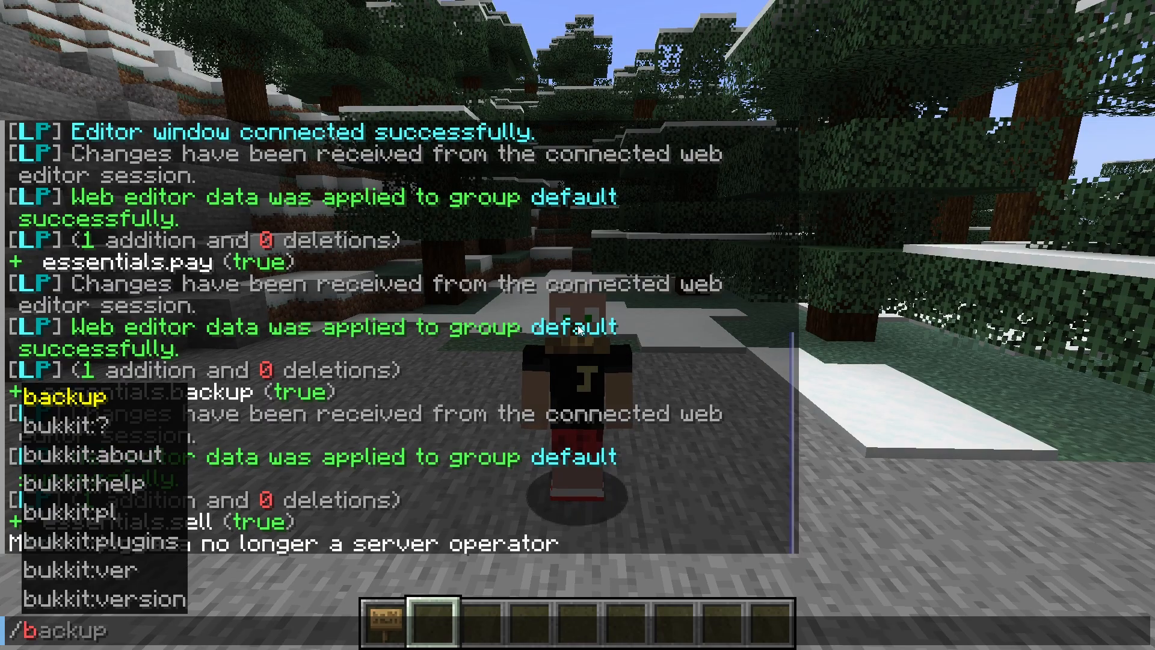
type("pay")
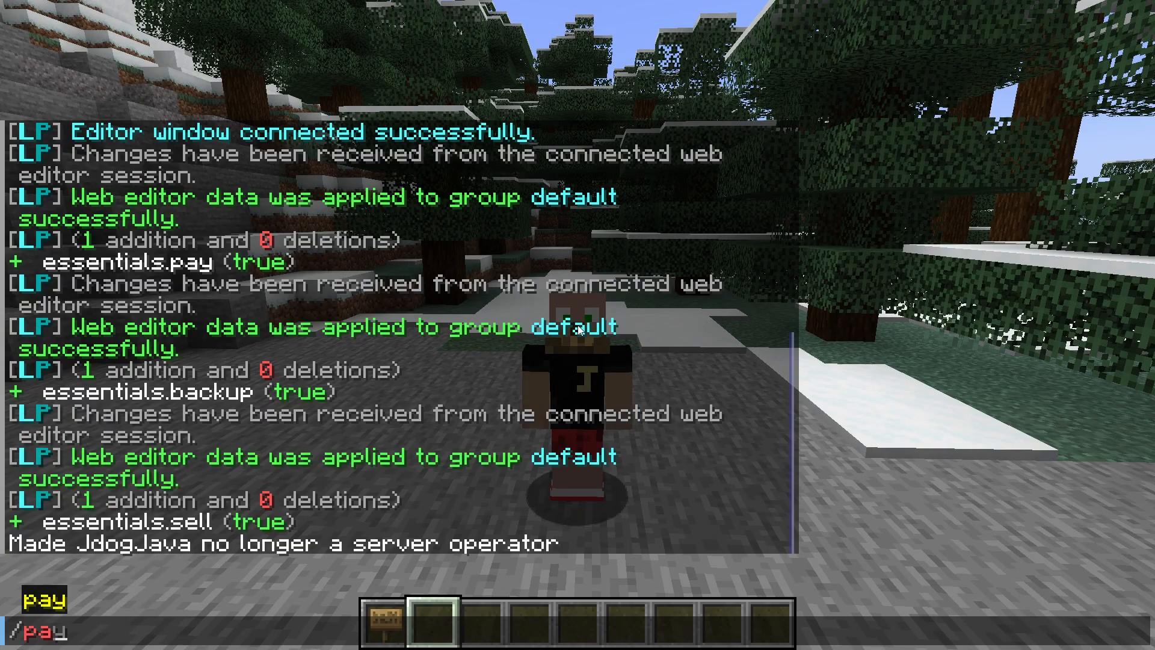
type("JdogJava 0.001")
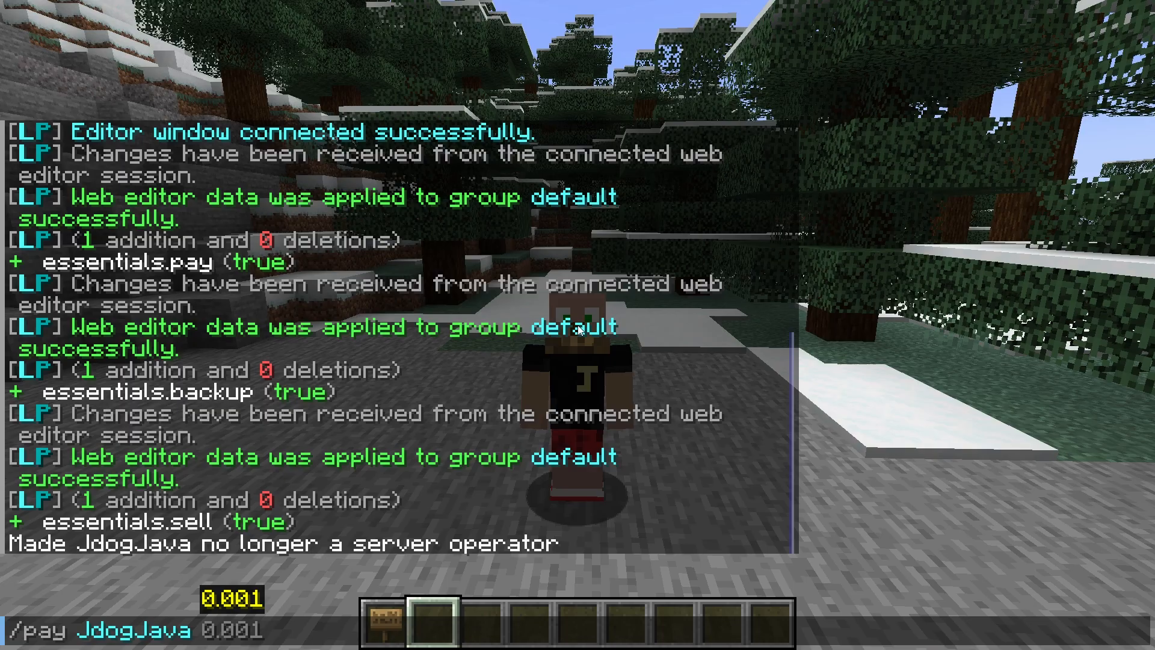
key("Return")
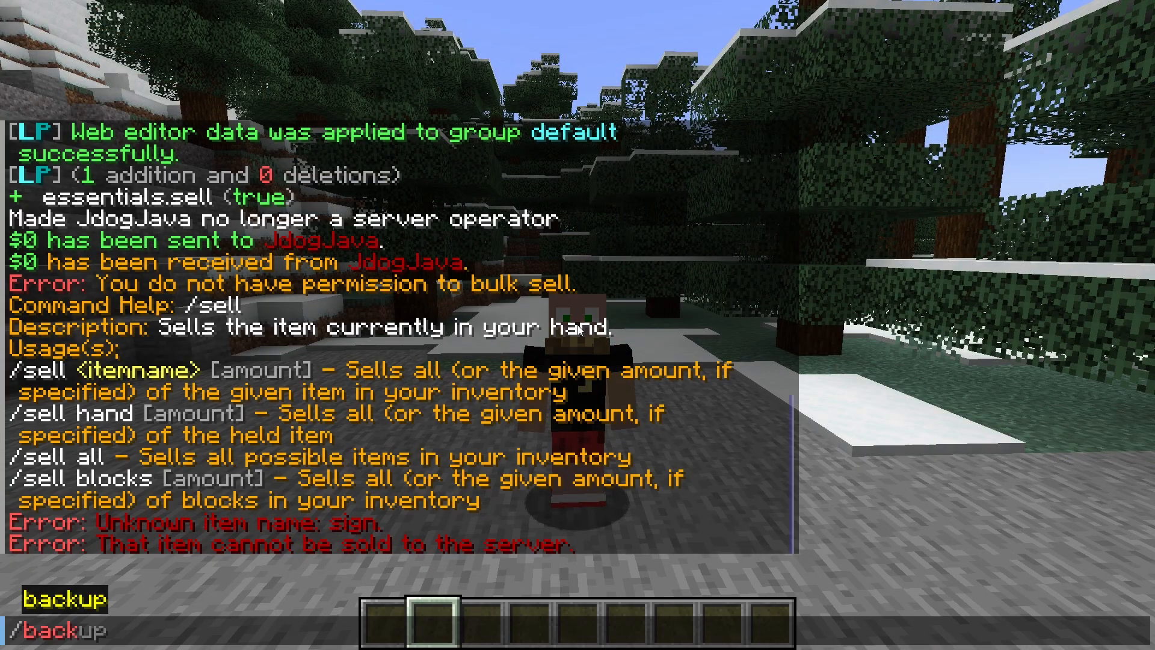
type("JdogJava")
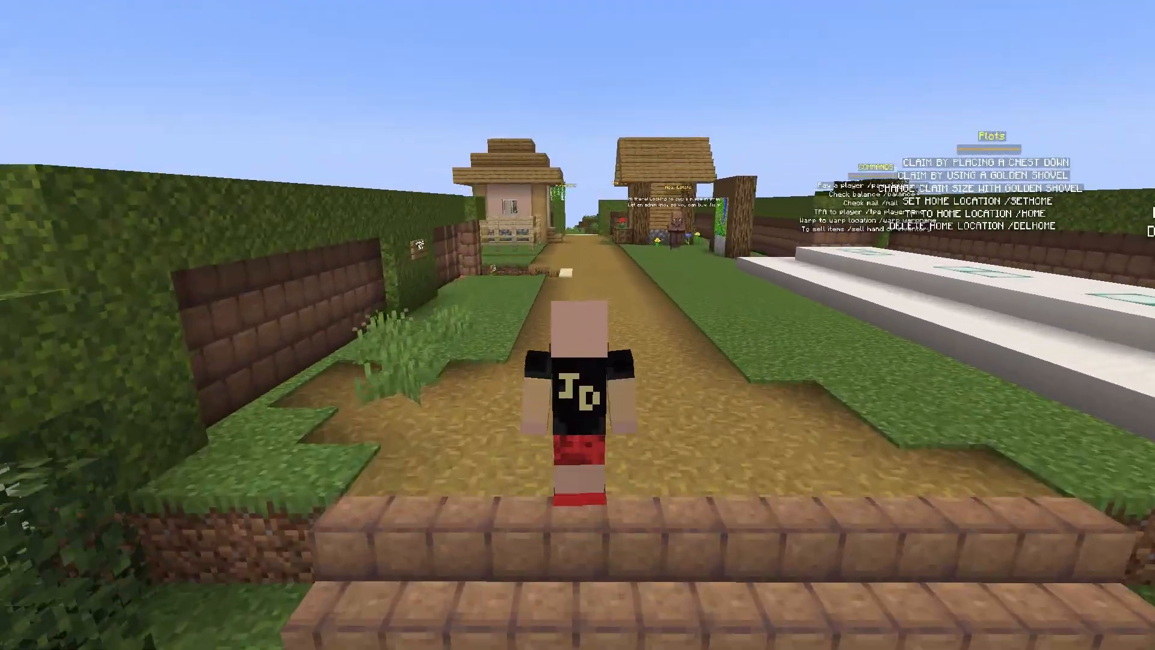
Step: Walk forward down the village path toward the houses and bed shop
key("w")
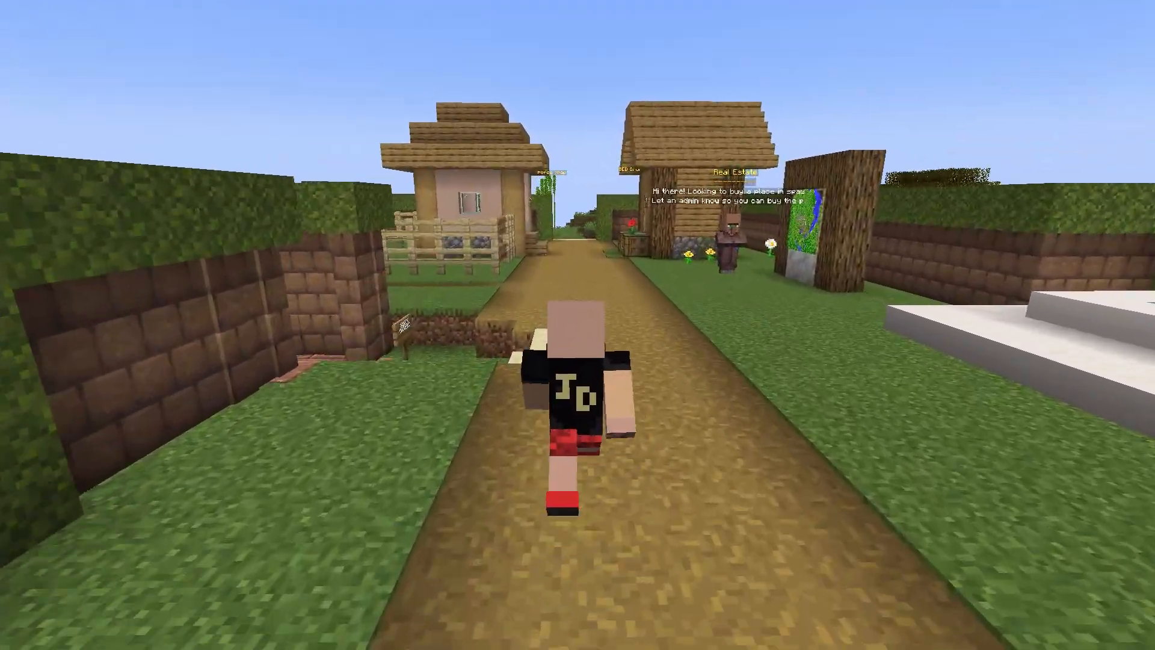
key("w")
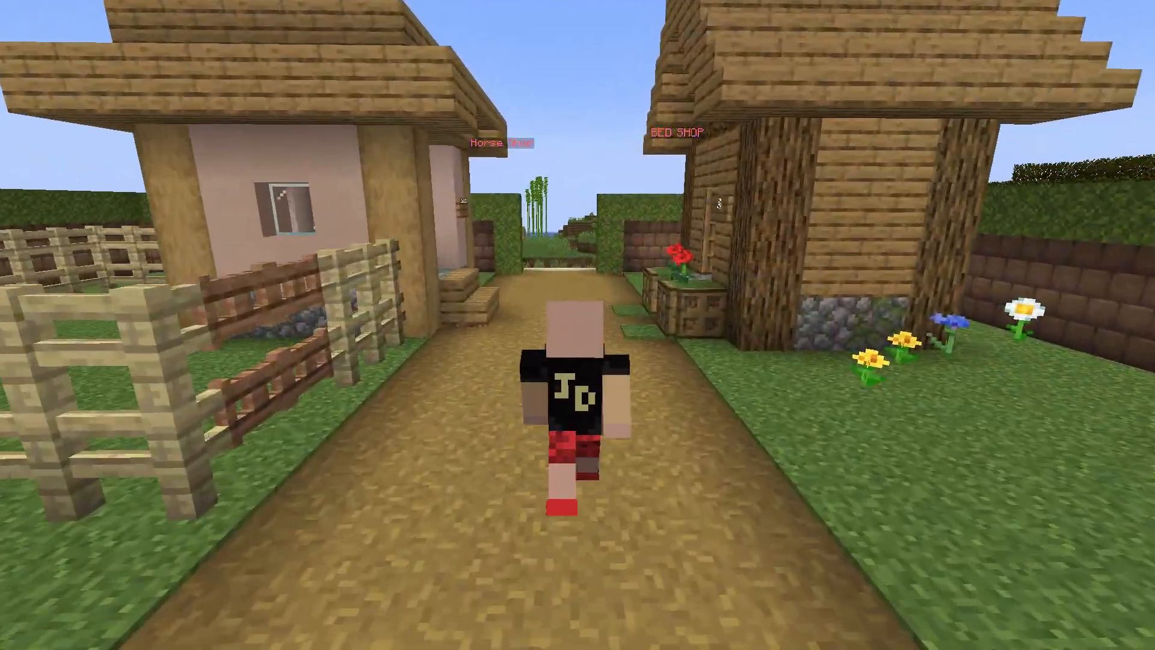